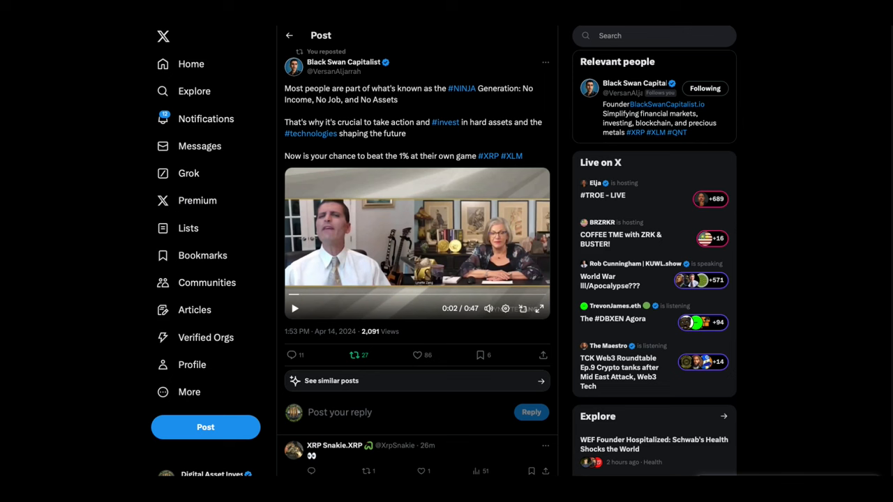
pyautogui.moveTo(558, 233)
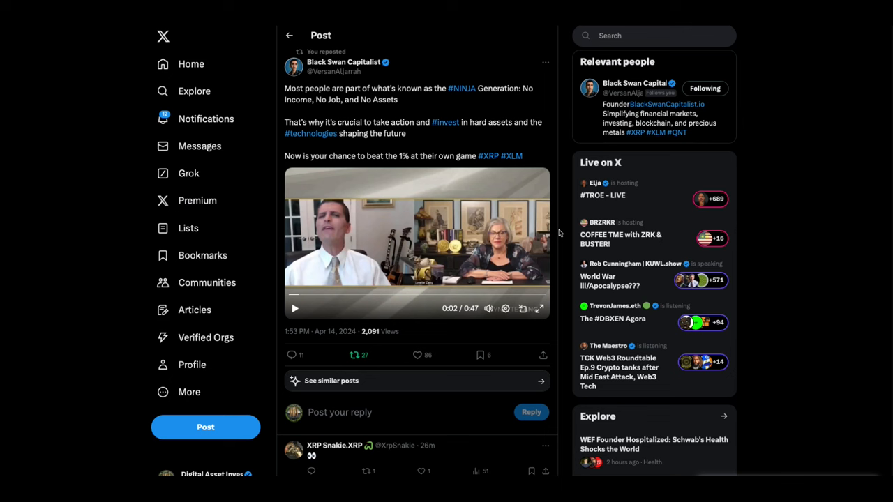
pyautogui.moveTo(561, 232)
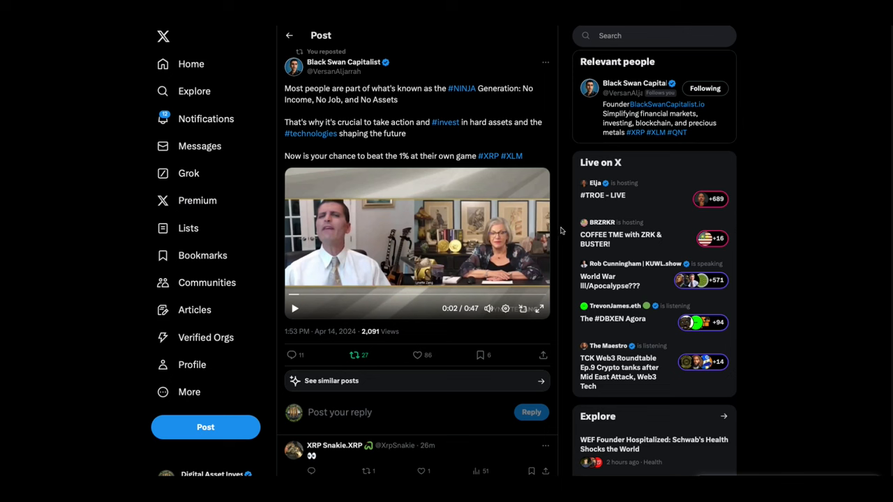
pyautogui.moveTo(556, 254)
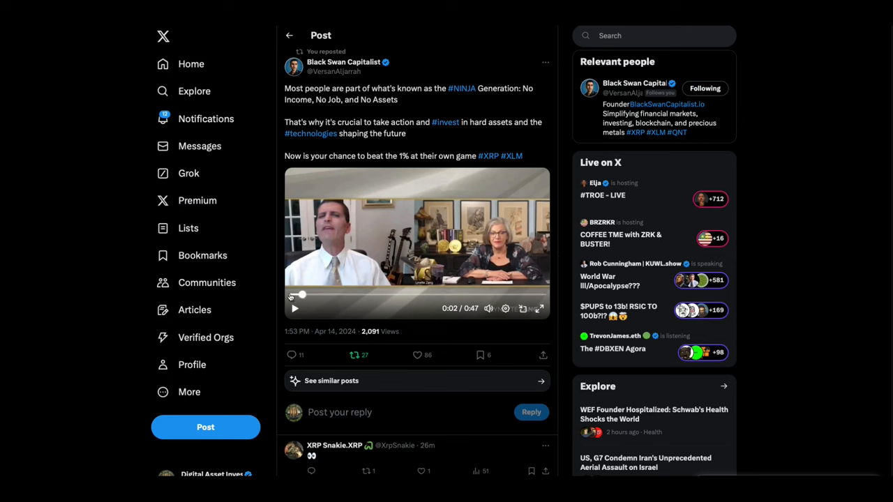
# Play the NINJA Generation video, then start the Jim Rickards 'Bitcoin is a casino chip' interview clip.
pyautogui.click(293, 308)
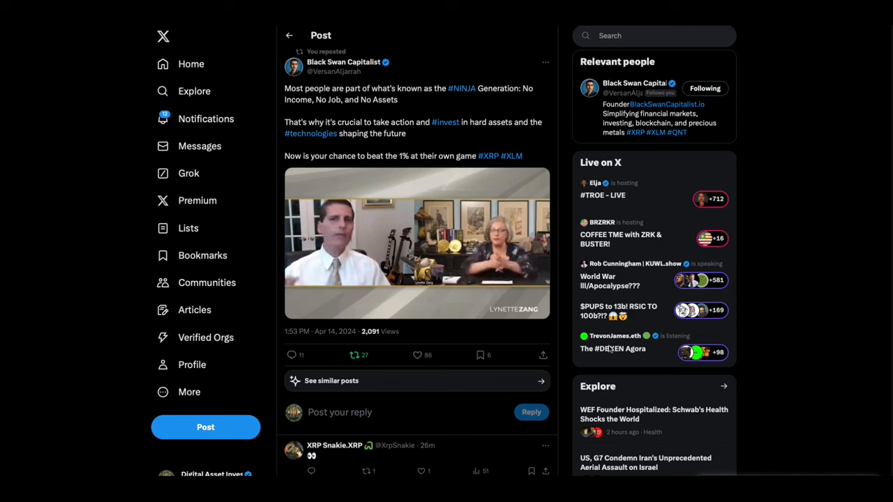
pyautogui.click(416, 243)
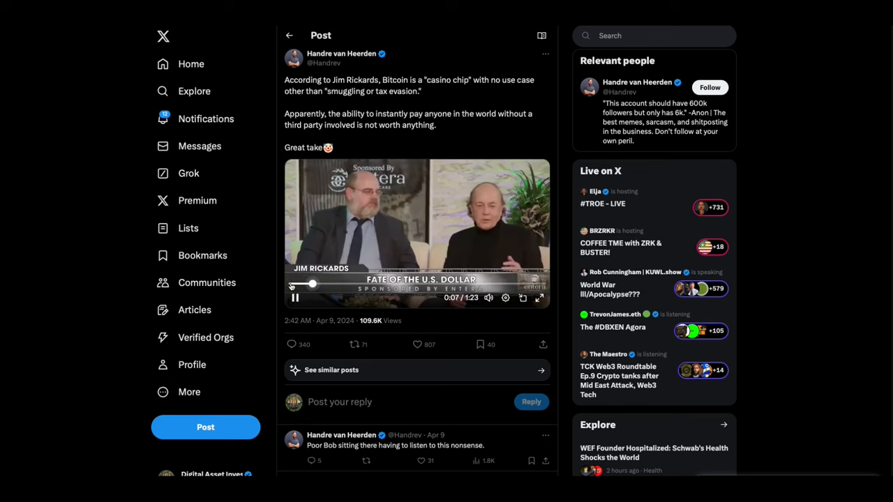
# Pause the casino chip clip and move on to the 707Crypto repost about the Western suppressed price.
pyautogui.click(295, 298)
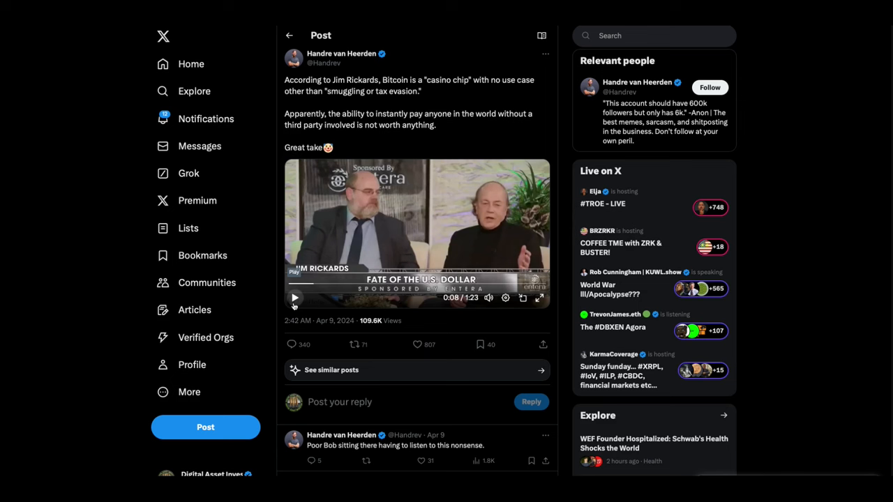
pyautogui.click(295, 298)
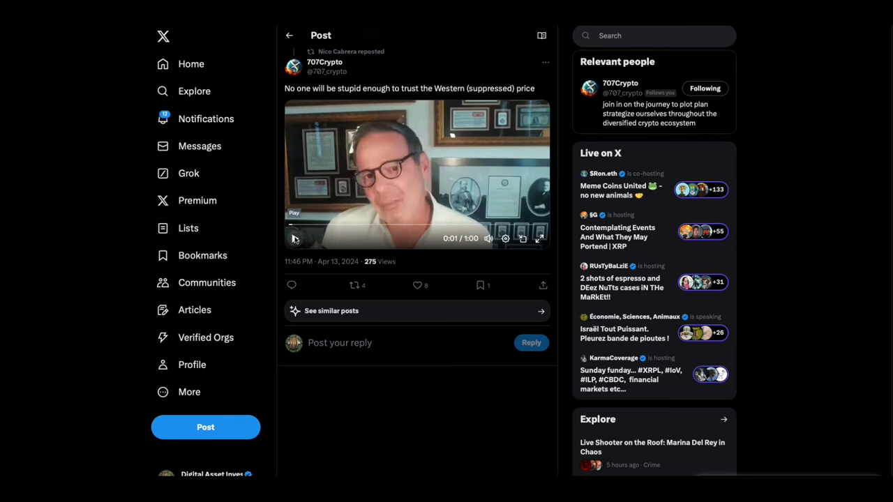
# Play the Western suppressed price clip through to about 0:58 and stop it near the end.
pyautogui.click(295, 239)
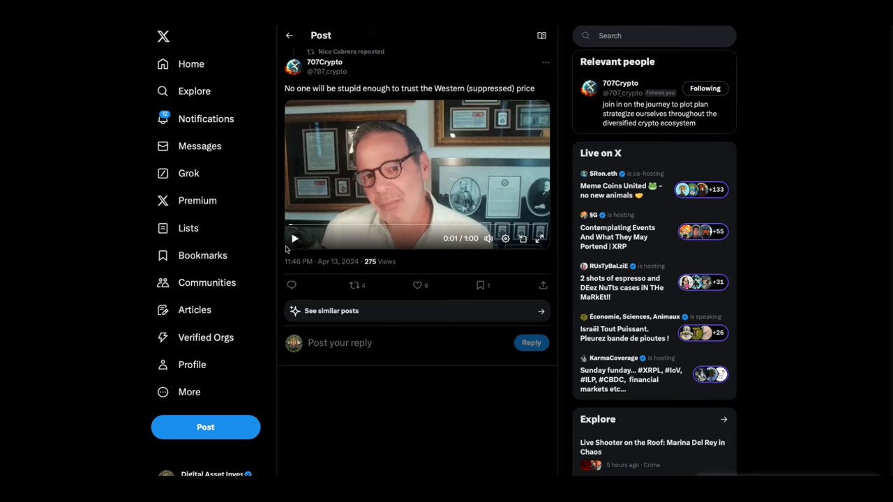
pyautogui.click(294, 238)
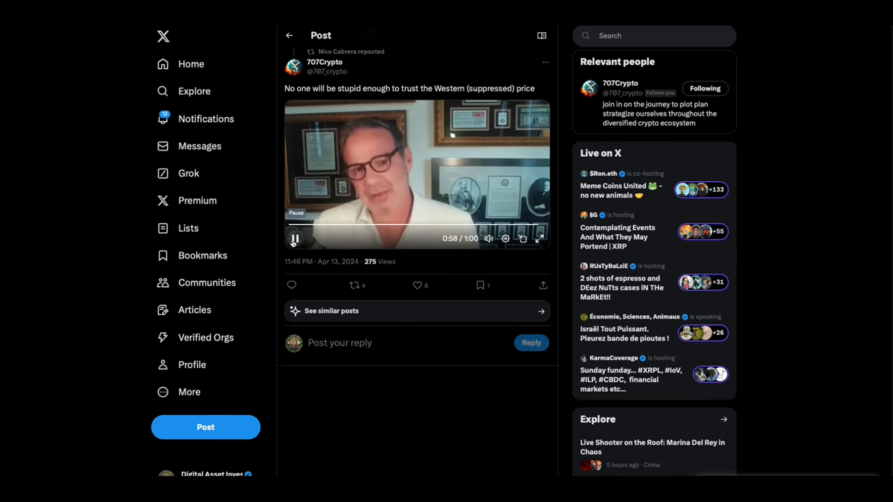
pyautogui.click(293, 238)
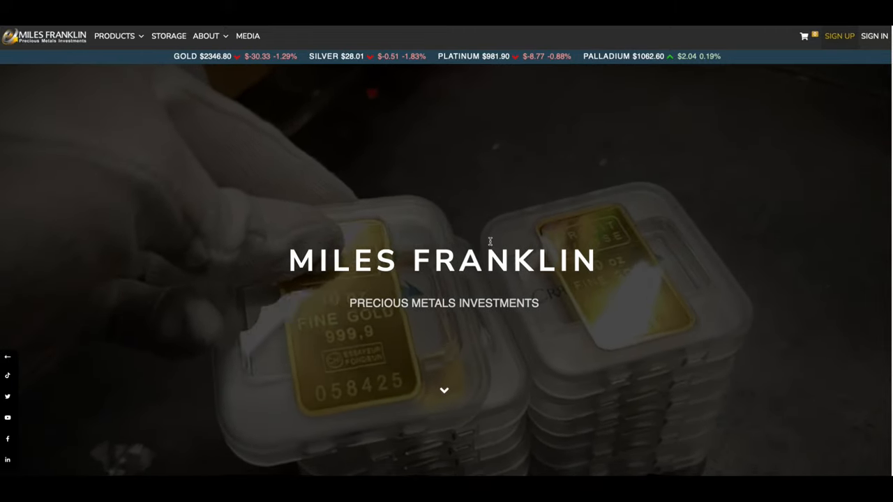
# View the Miles Franklin Sign Up registration form, then the home page's Current Specials.
pyautogui.click(840, 36)
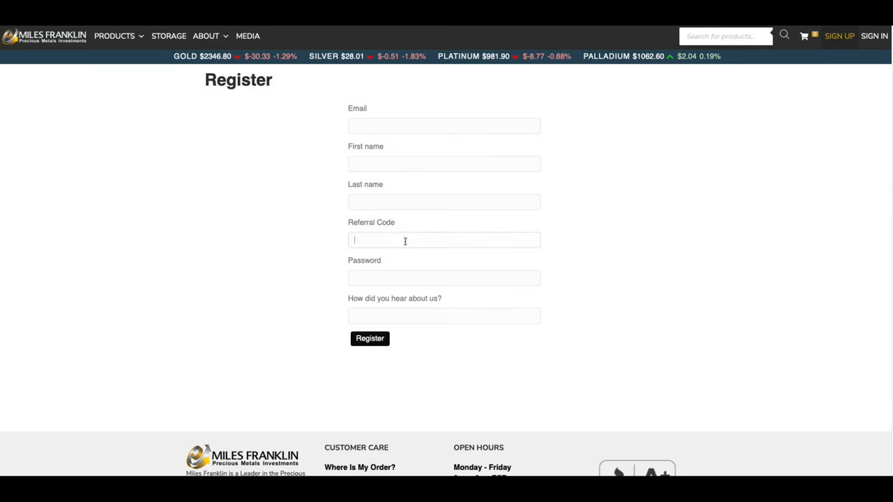
pyautogui.moveTo(653, 249)
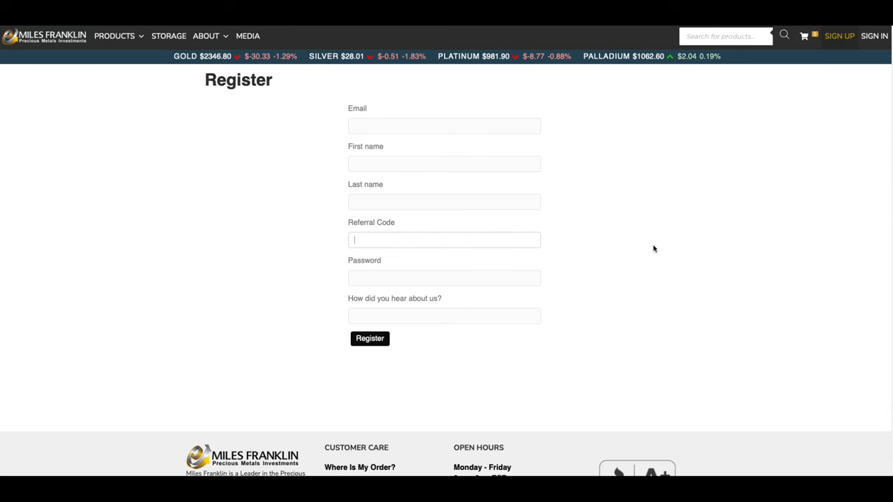
pyautogui.moveTo(553, 207)
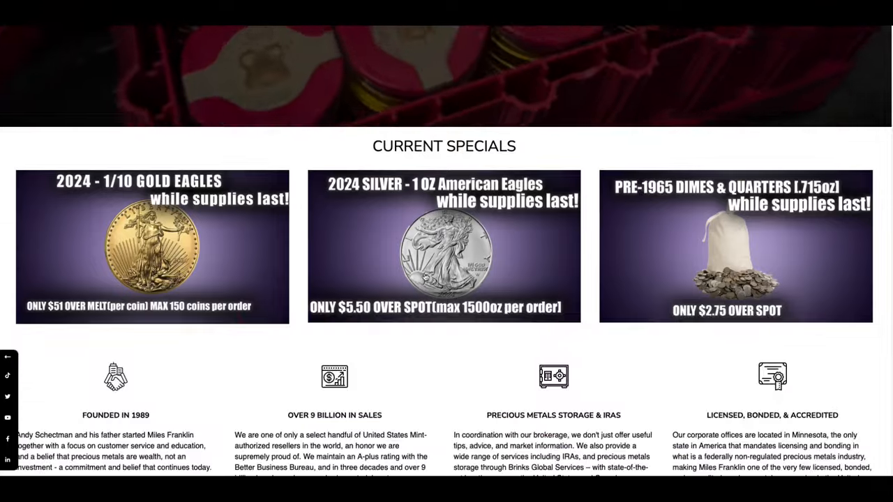
pyautogui.scroll(3)
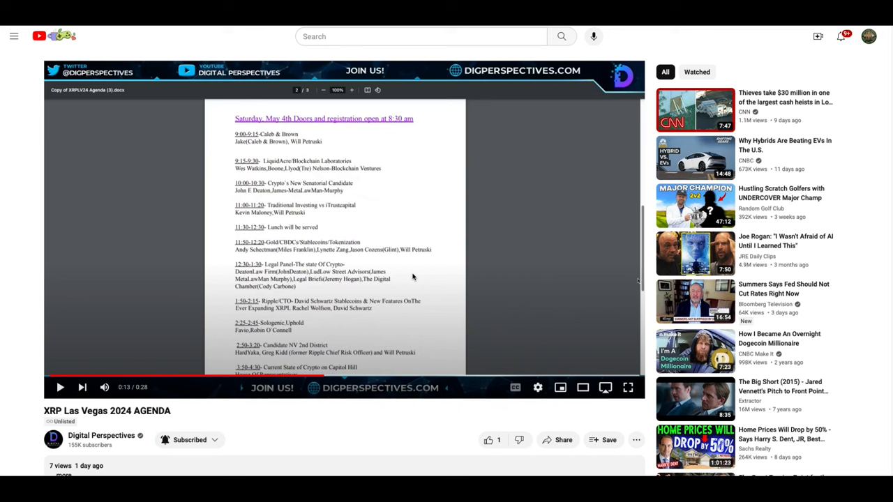
pyautogui.moveTo(351, 260)
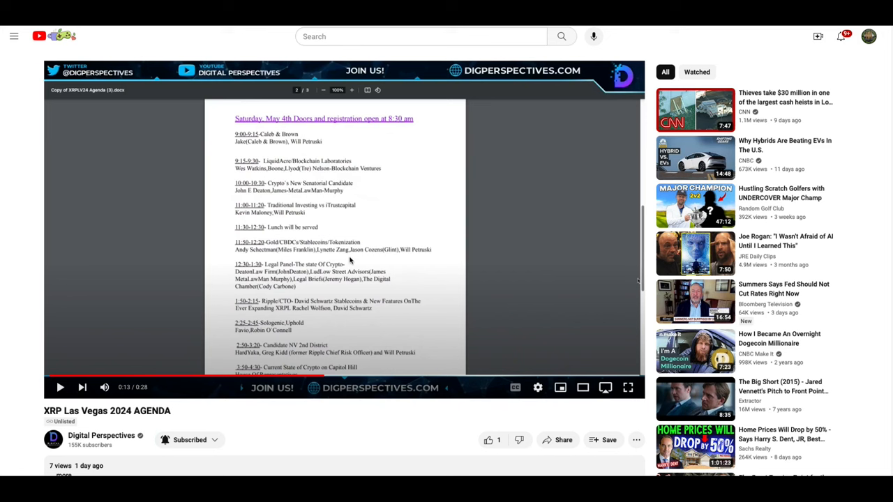
pyautogui.moveTo(365, 263)
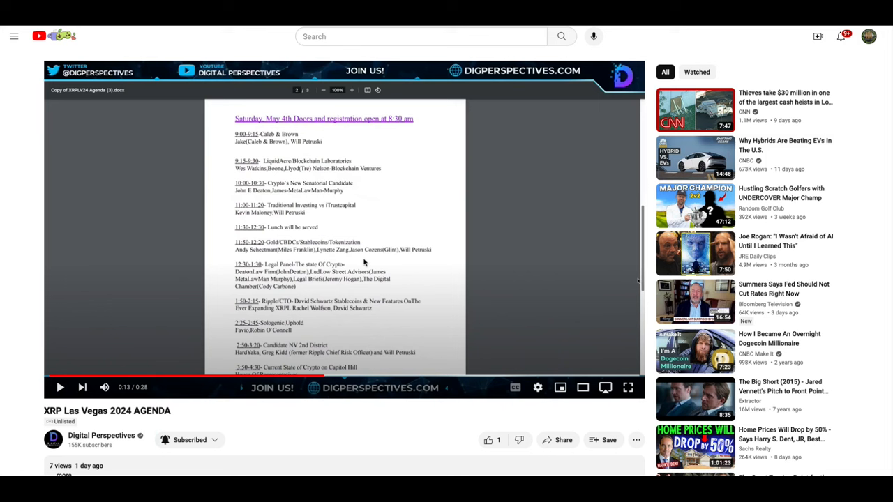
pyautogui.moveTo(361, 229)
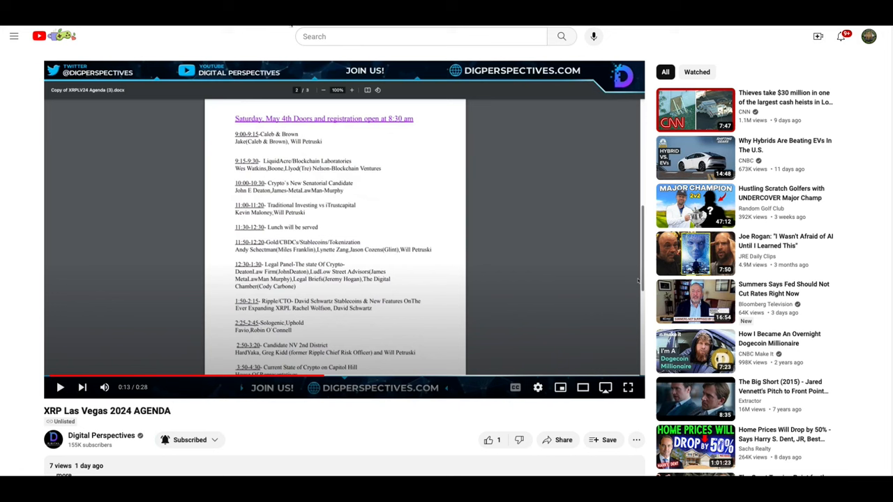
pyautogui.moveTo(491, 263)
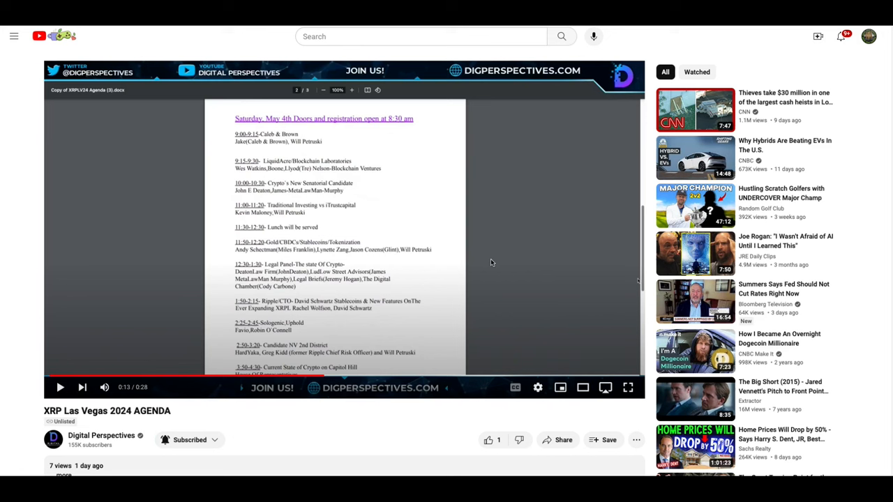
pyautogui.moveTo(488, 201)
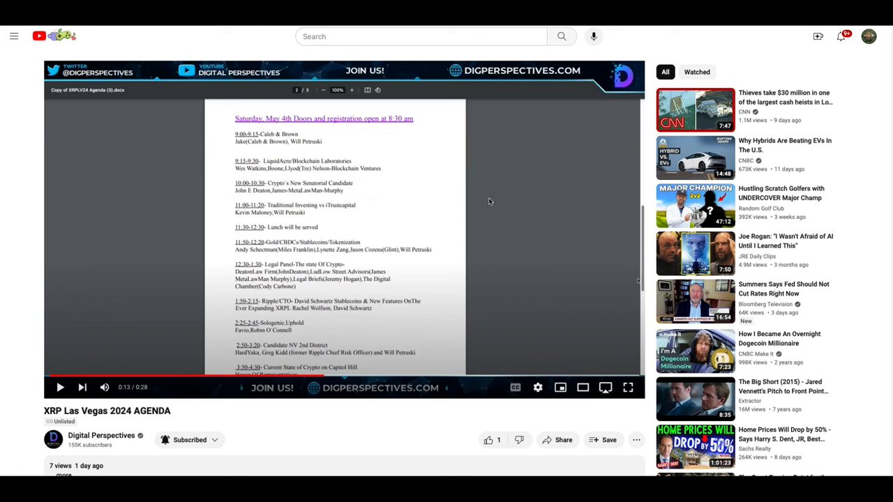
pyautogui.moveTo(477, 198)
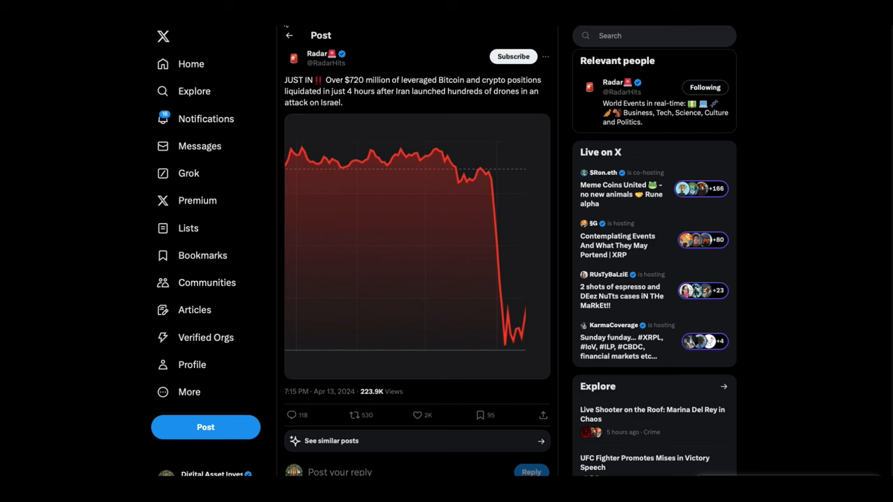
pyautogui.moveTo(499, 134)
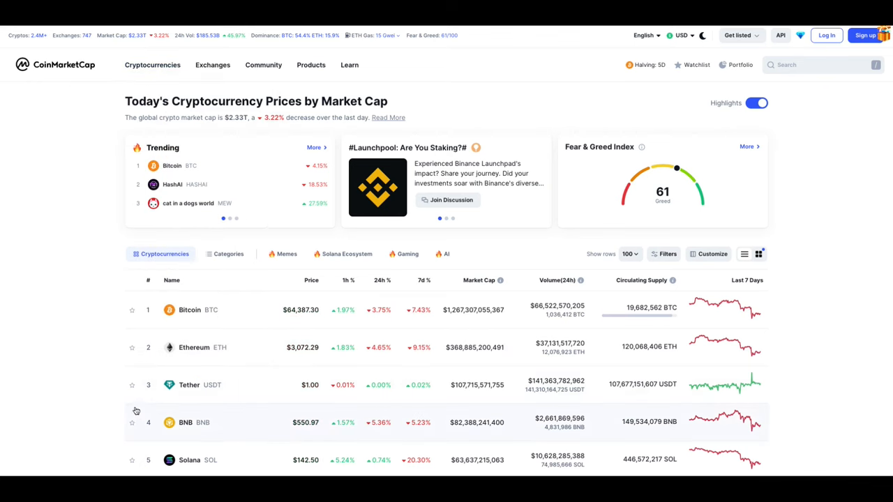
# Scroll through the top cryptocurrencies table with prices and 7-day charts, then back up.
pyautogui.scroll(-3)
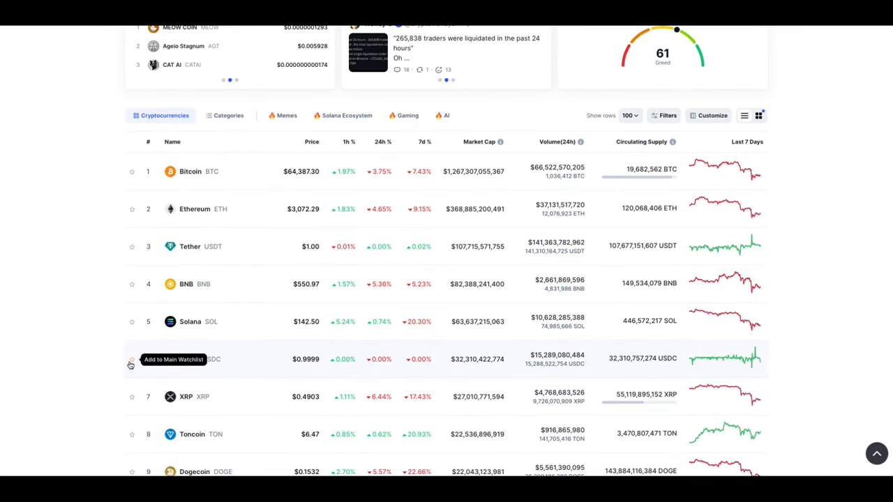
pyautogui.moveTo(109, 298)
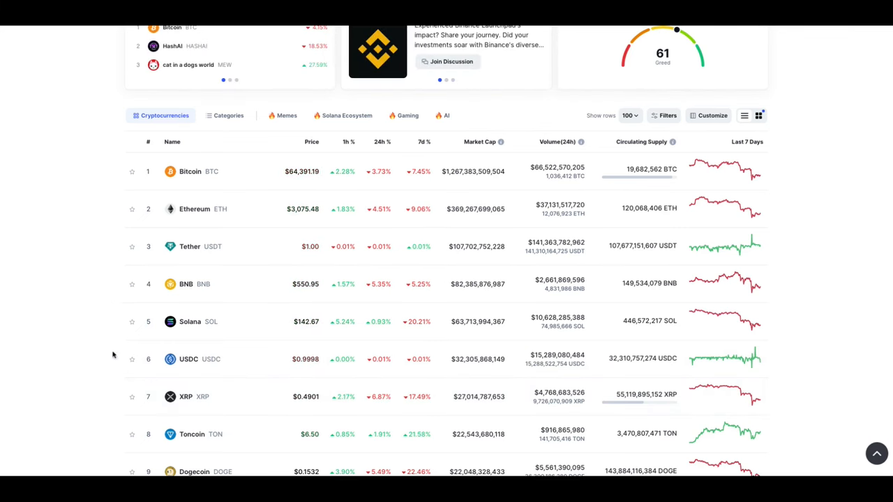
pyautogui.scroll(3)
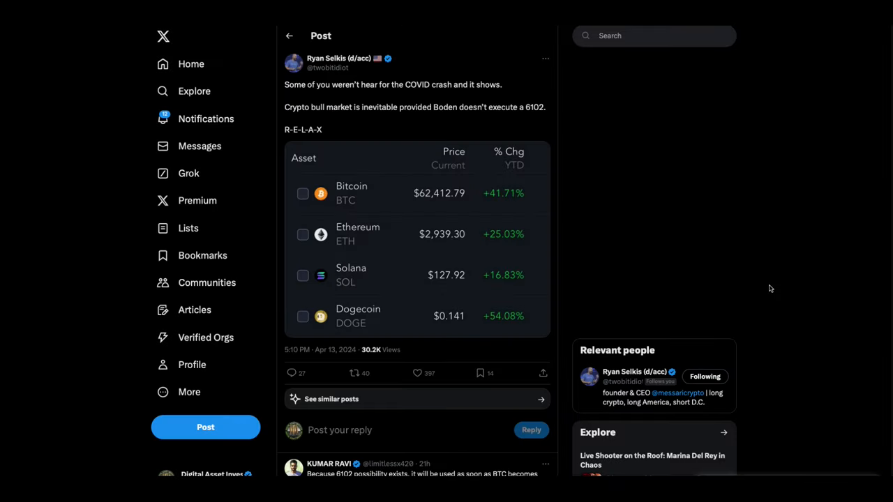
pyautogui.moveTo(563, 173)
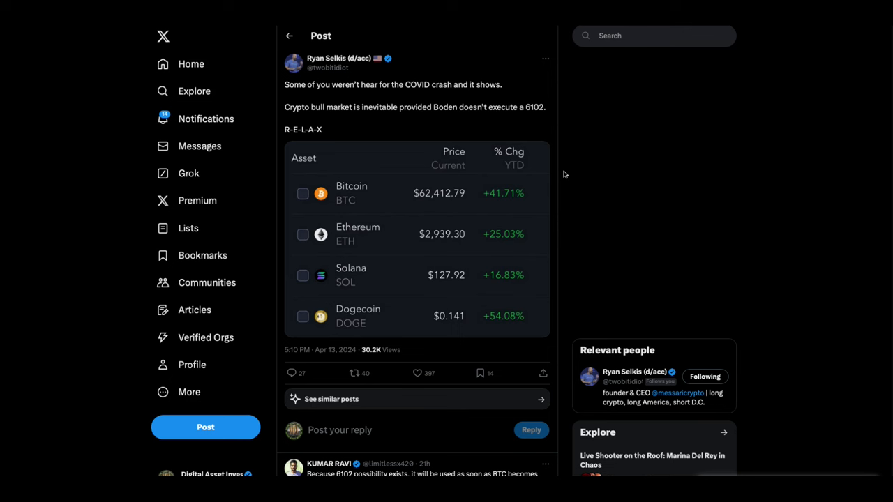
pyautogui.moveTo(552, 196)
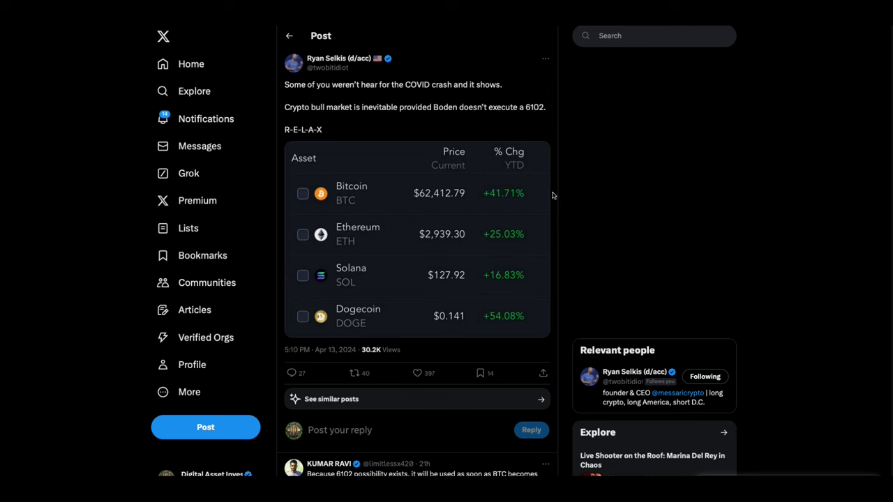
pyautogui.moveTo(377, 137)
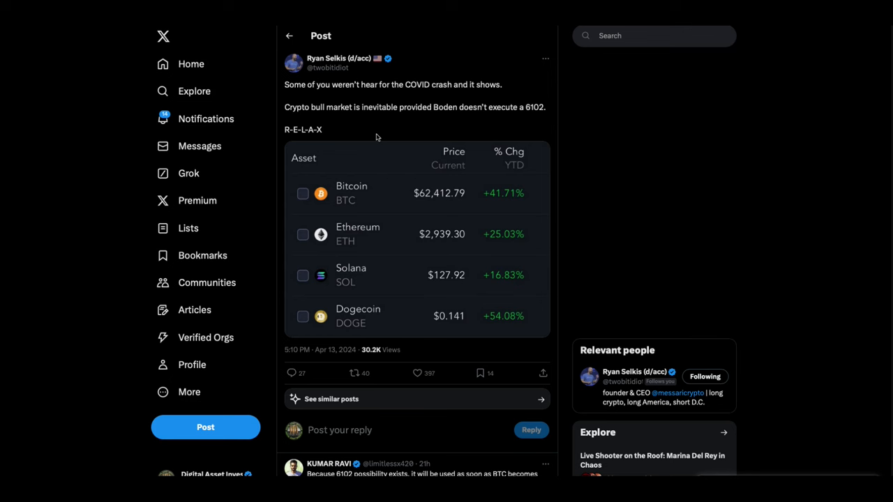
pyautogui.moveTo(385, 134)
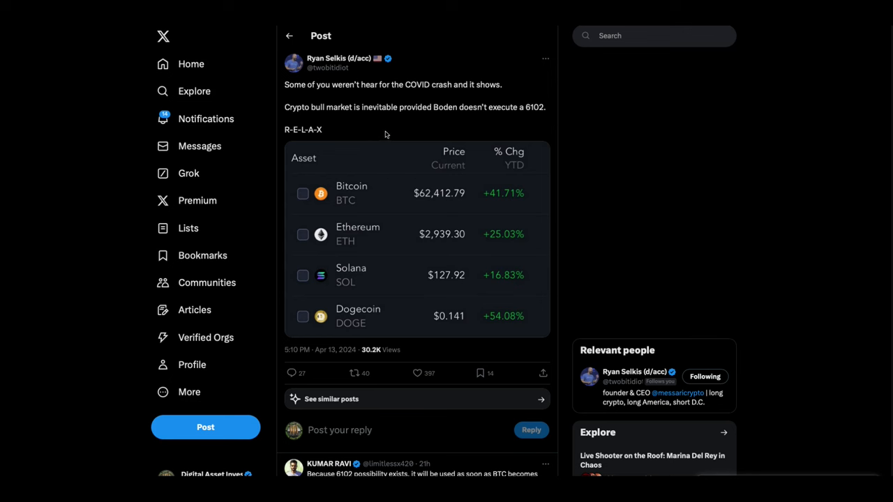
pyautogui.moveTo(448, 123)
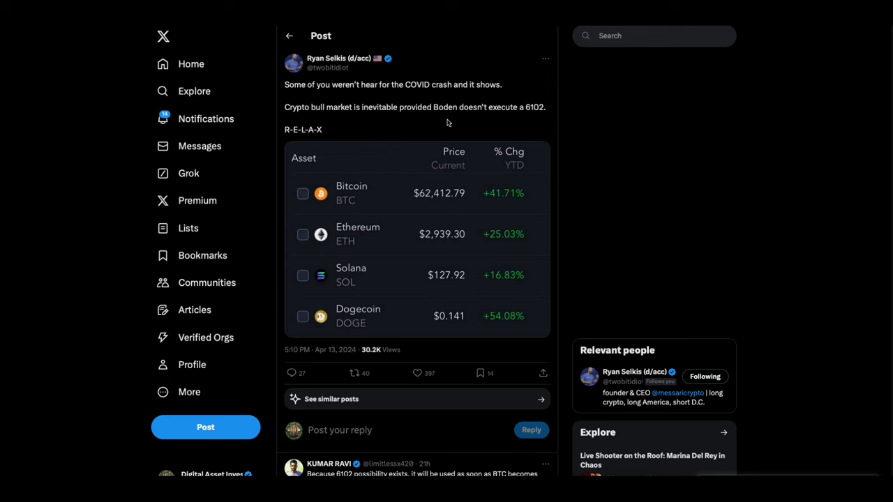
pyautogui.moveTo(446, 127)
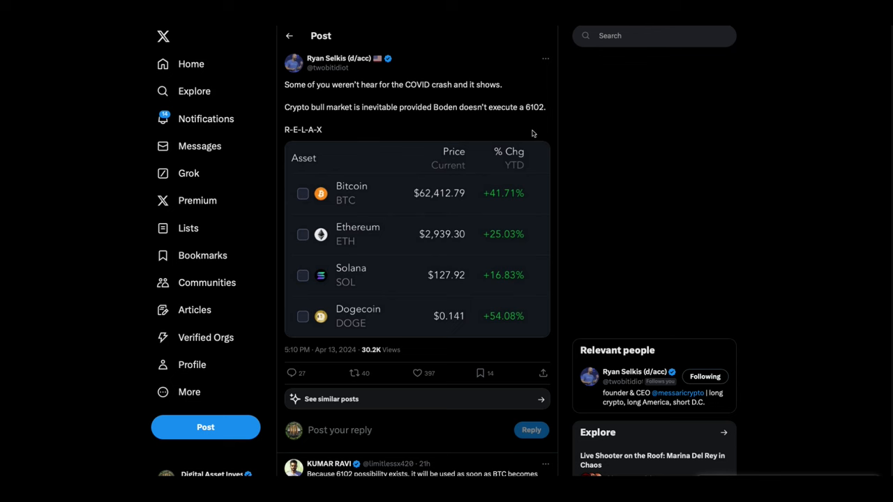
pyautogui.moveTo(438, 27)
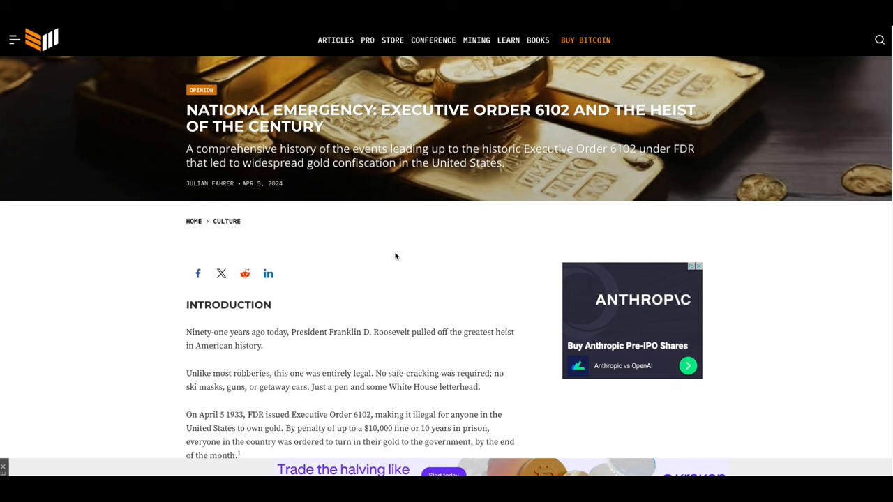
pyautogui.moveTo(380, 131)
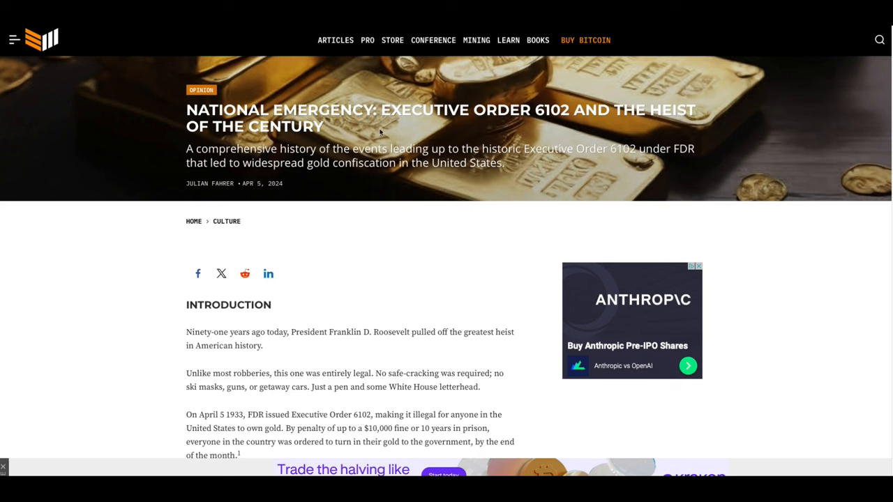
pyautogui.moveTo(550, 135)
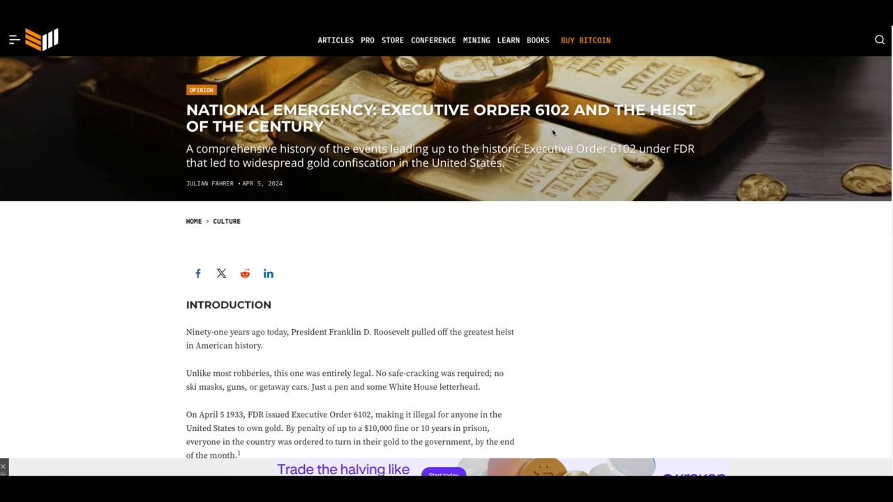
# Read down the Executive Order 6102 gold confiscation article's introduction and return toward the headline.
pyautogui.scroll(-3)
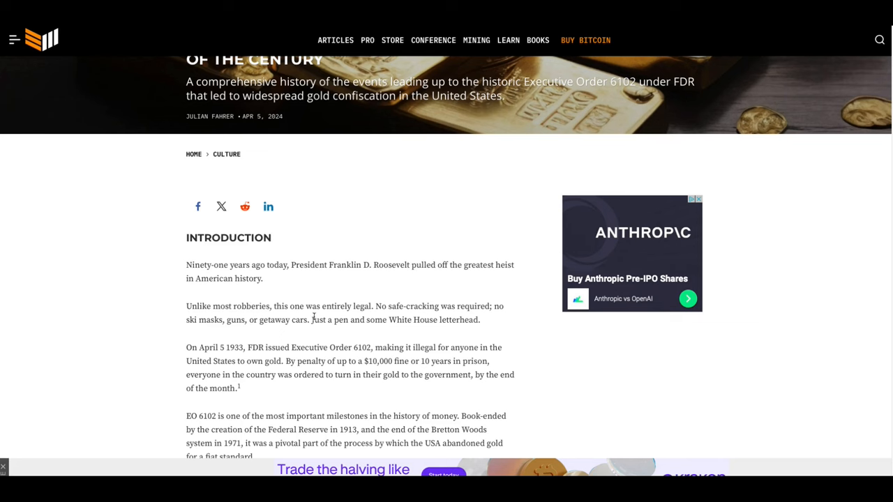
pyautogui.scroll(-3)
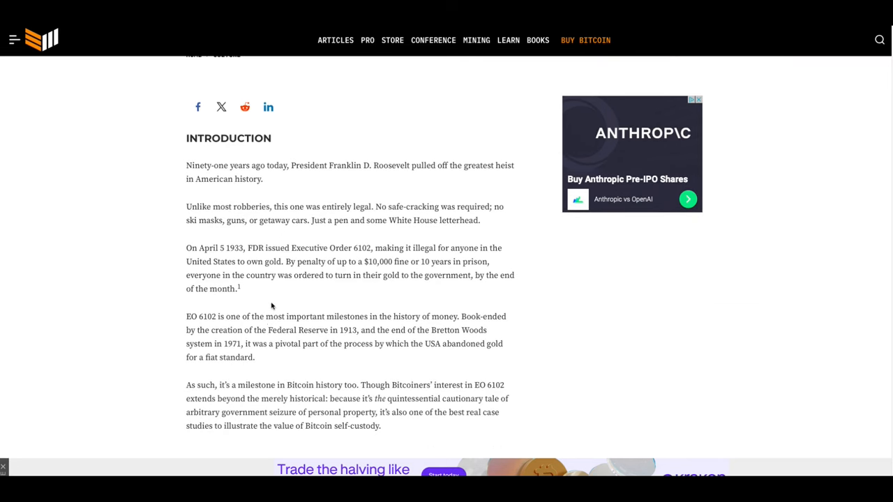
pyautogui.moveTo(538, 288)
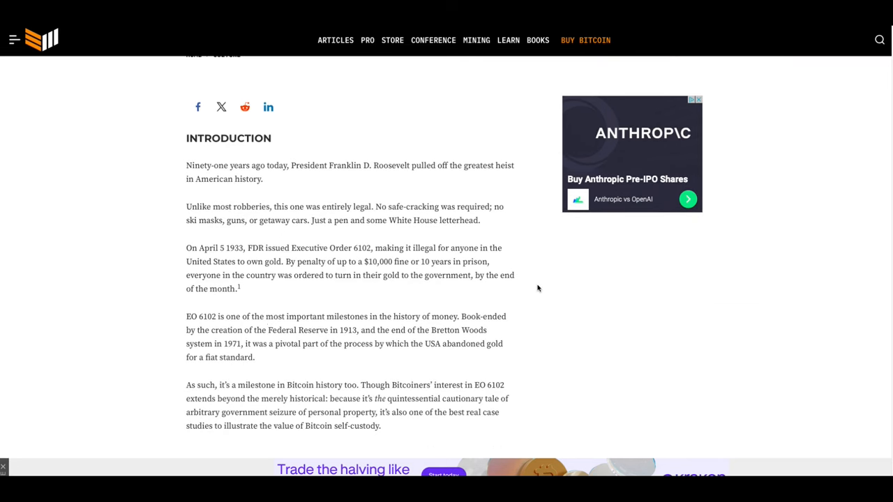
pyautogui.moveTo(540, 301)
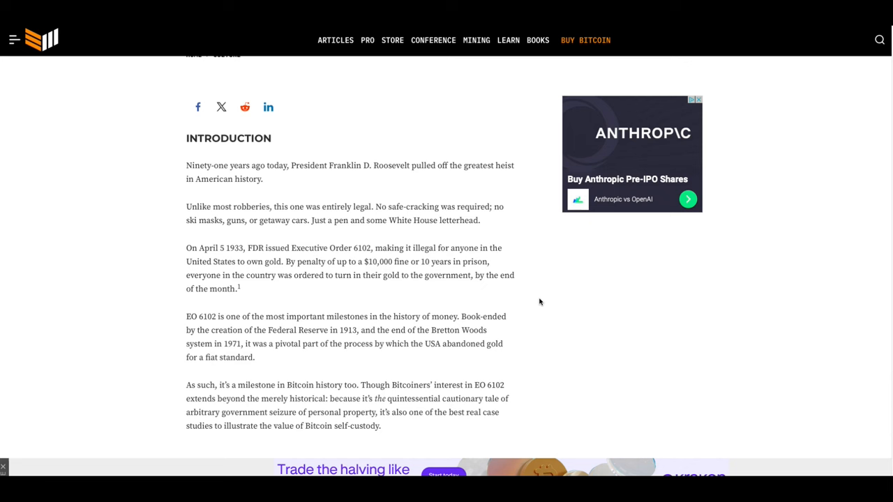
pyautogui.moveTo(511, 312)
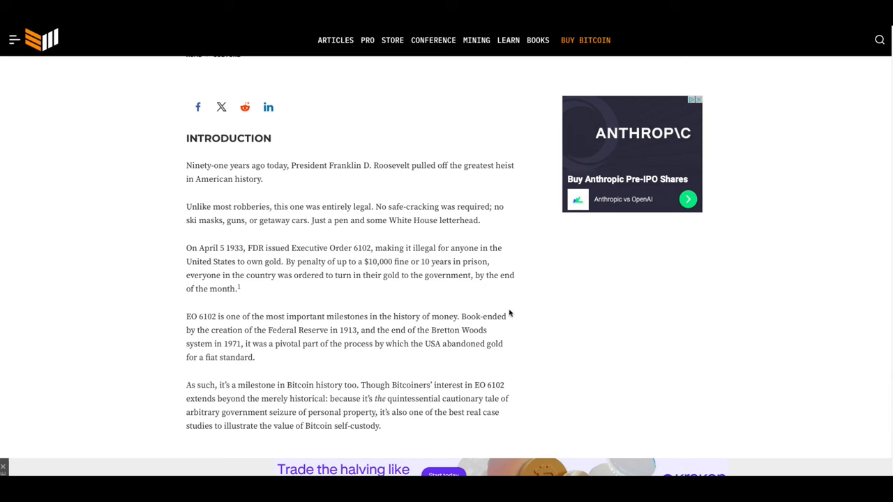
pyautogui.moveTo(374, 276)
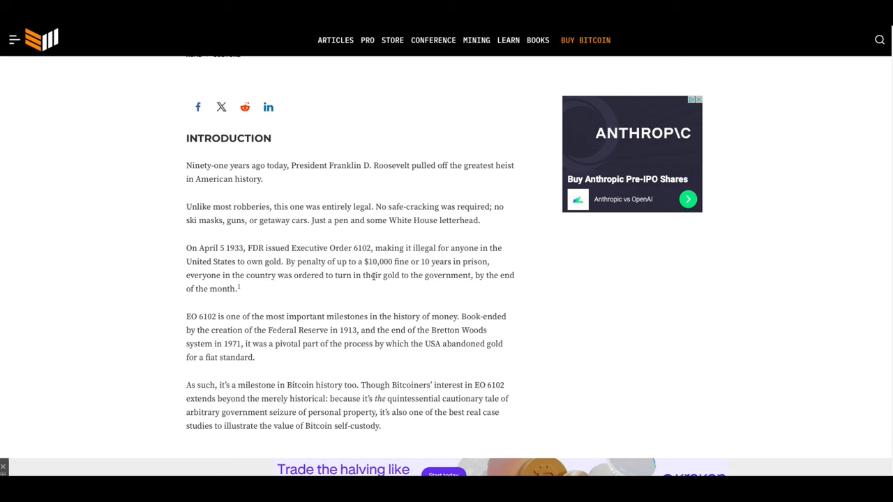
pyautogui.moveTo(442, 298)
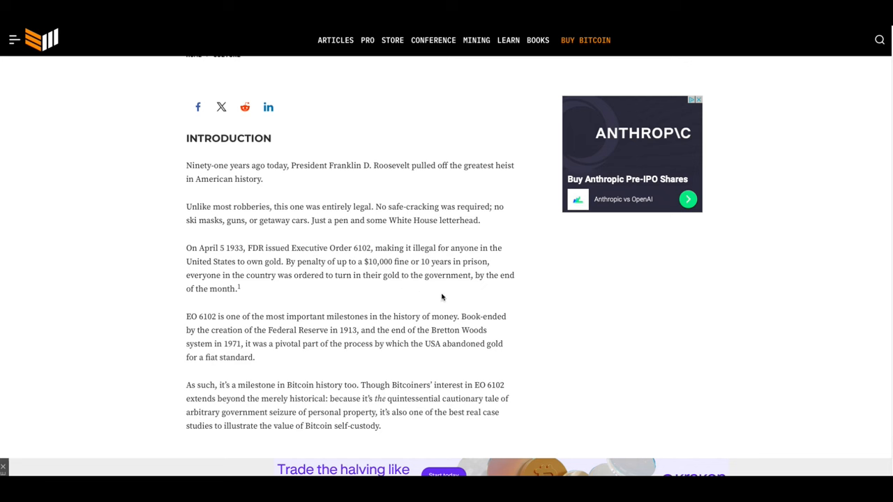
pyautogui.moveTo(426, 270)
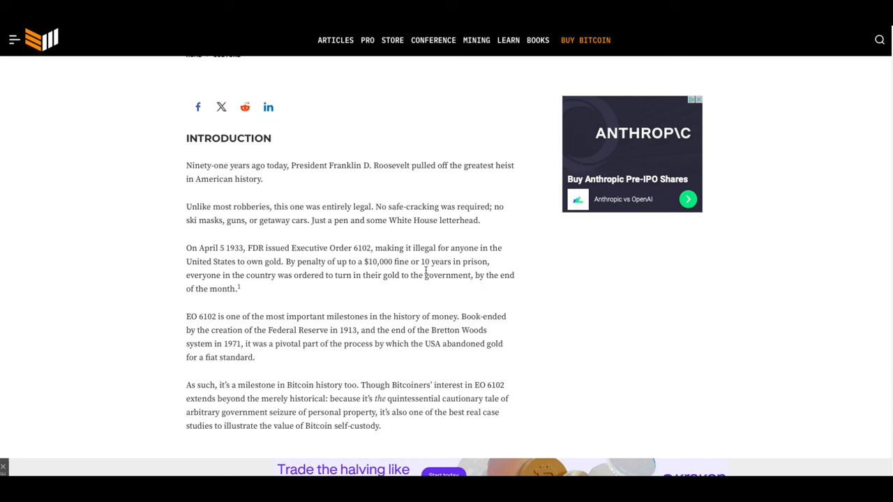
pyautogui.moveTo(321, 350)
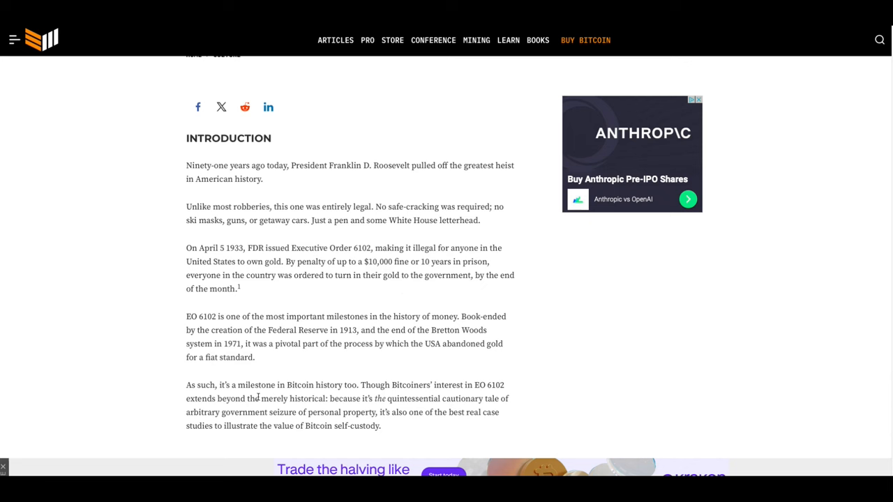
pyautogui.moveTo(462, 368)
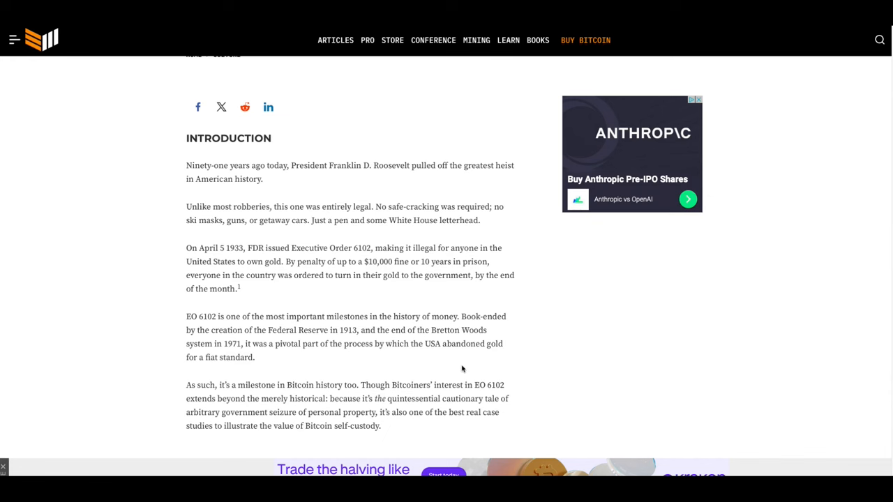
pyautogui.scroll(-3)
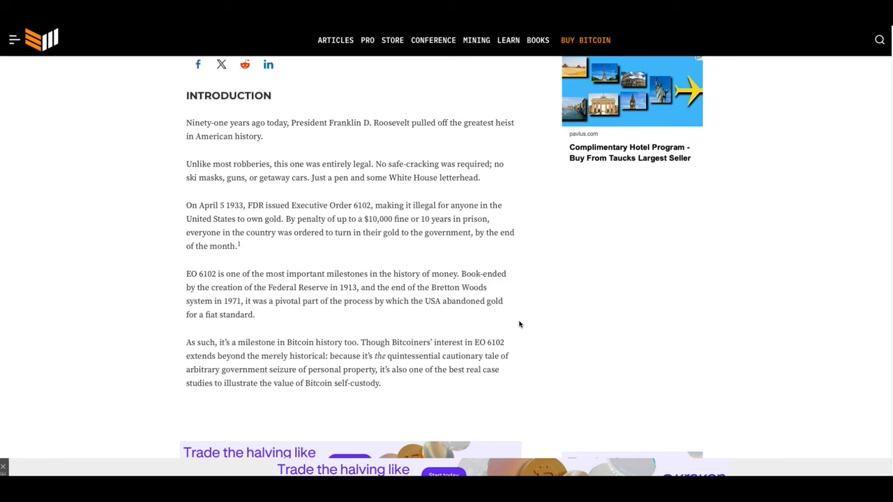
pyautogui.moveTo(366, 301)
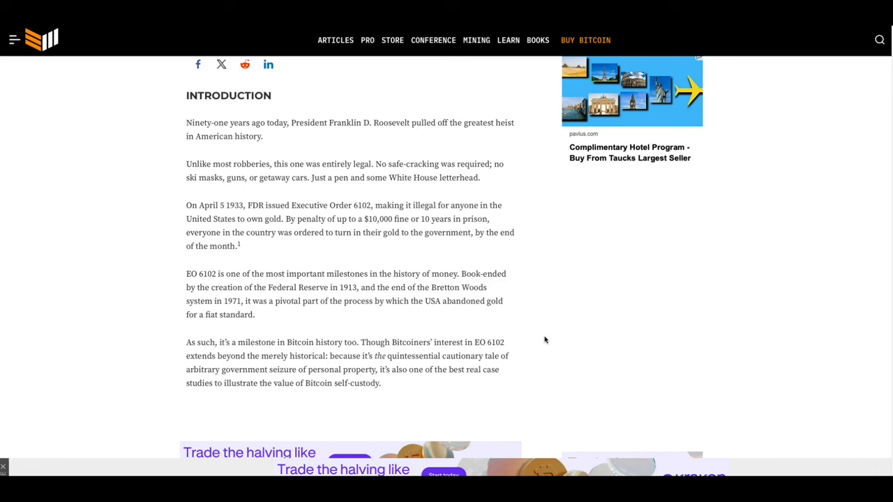
pyautogui.moveTo(450, 335)
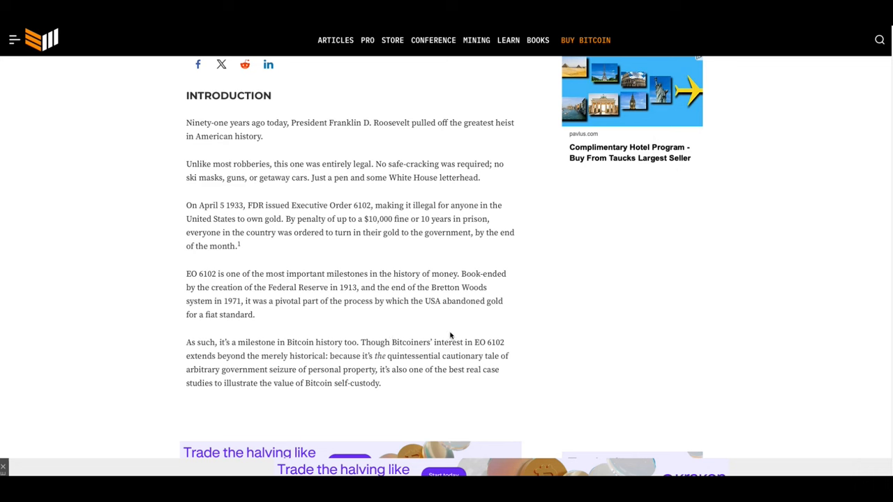
pyautogui.moveTo(294, 318)
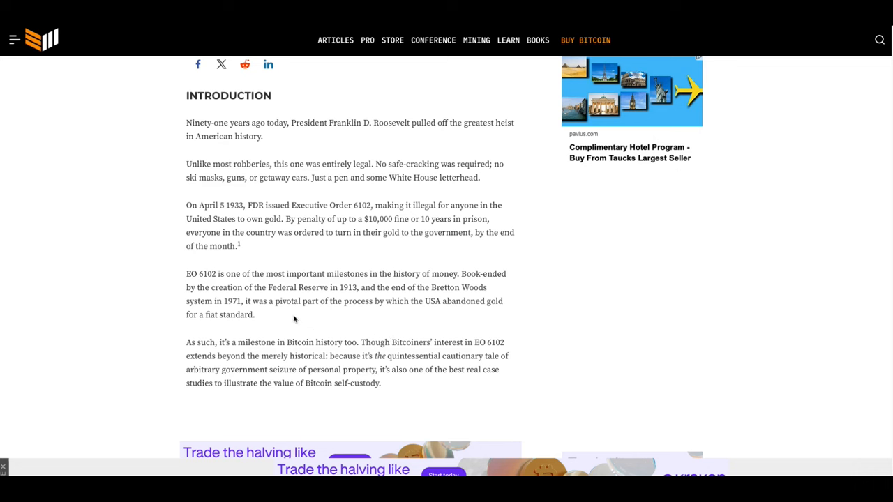
pyautogui.moveTo(438, 325)
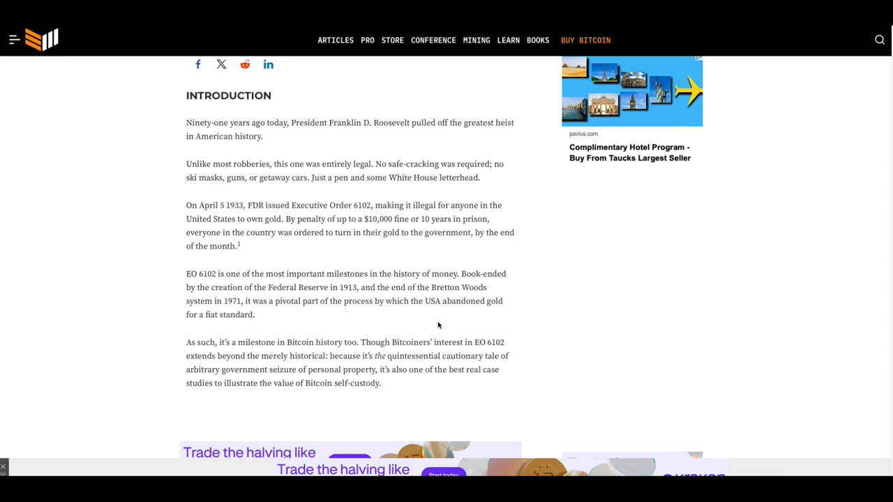
pyautogui.moveTo(327, 302)
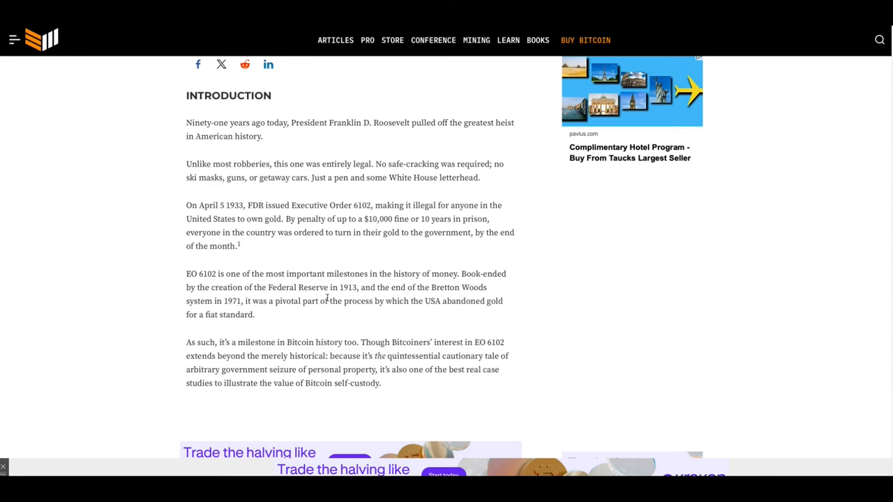
pyautogui.scroll(3)
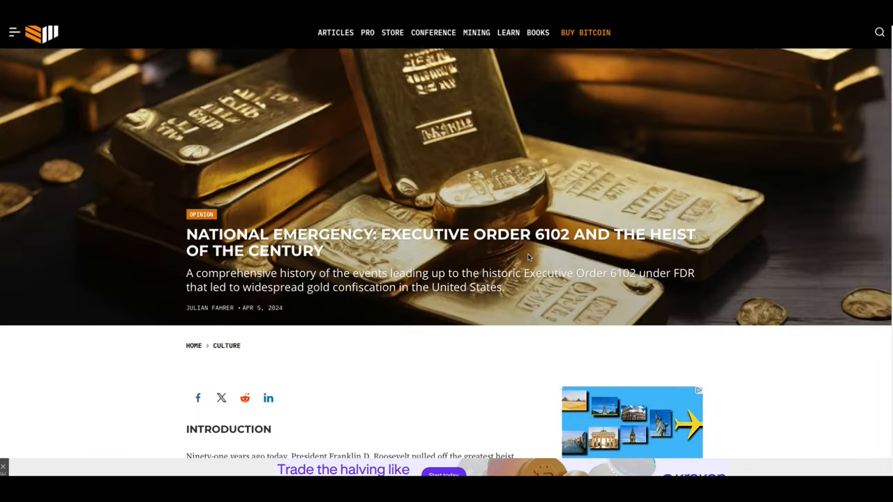
pyautogui.scroll(-3)
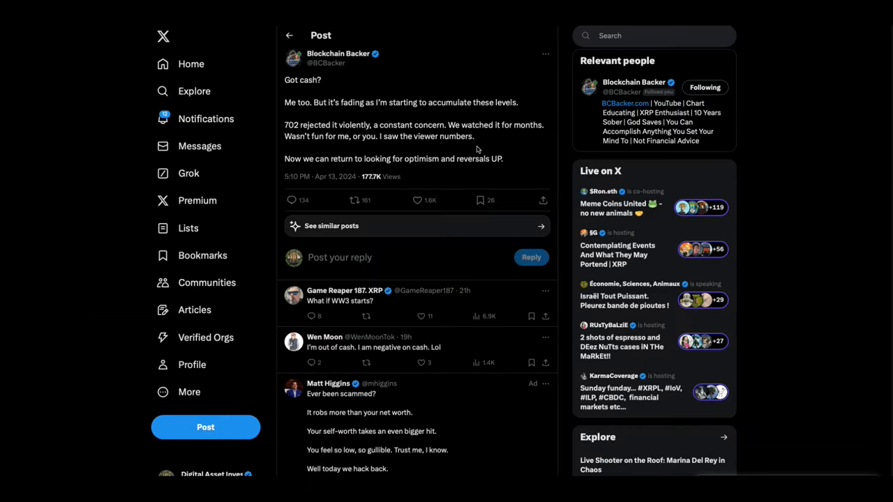
pyautogui.moveTo(439, 93)
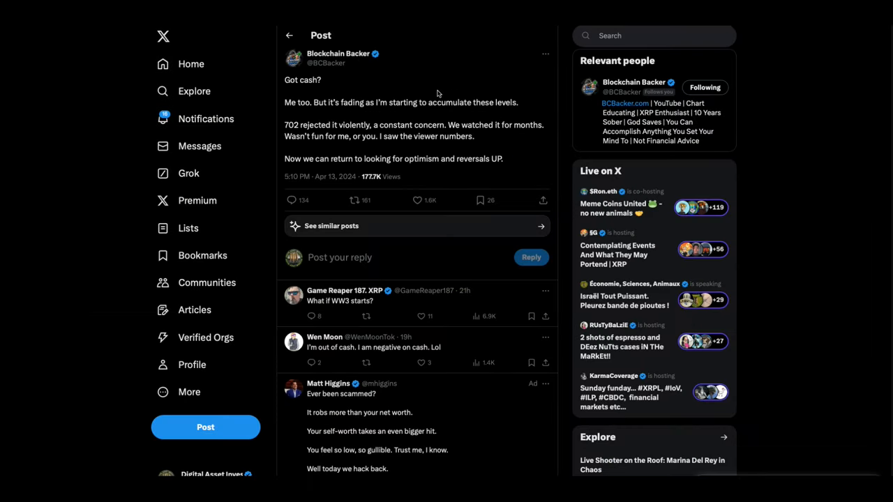
pyautogui.moveTo(556, 195)
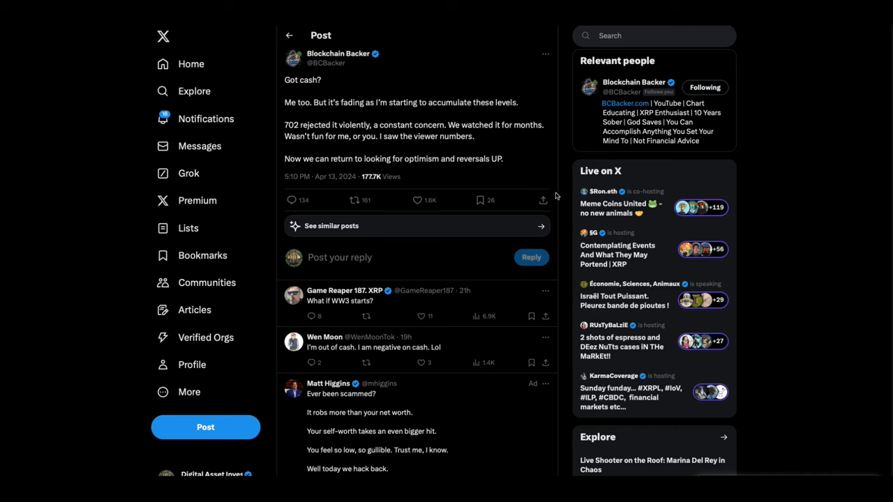
pyautogui.moveTo(530, 181)
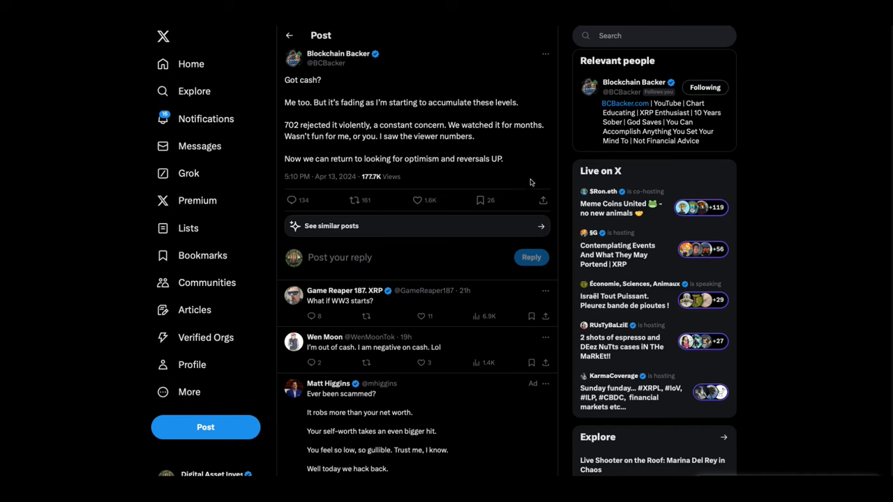
pyautogui.moveTo(544, 155)
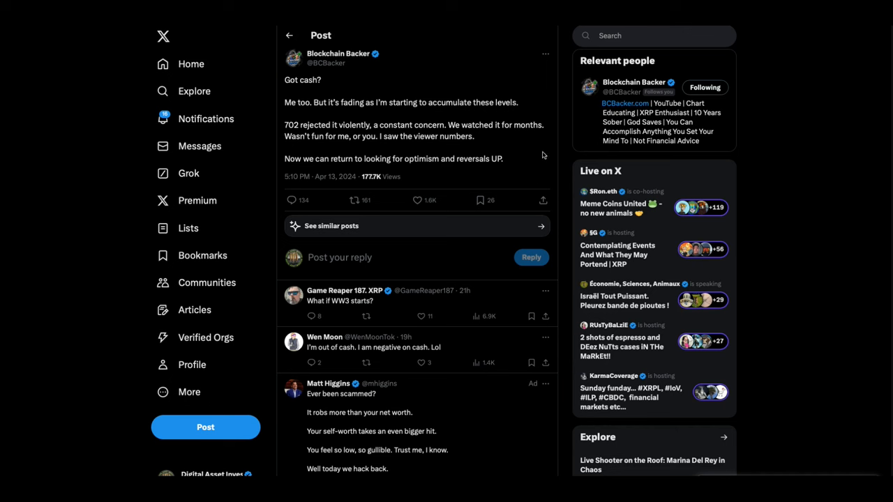
pyautogui.moveTo(508, 164)
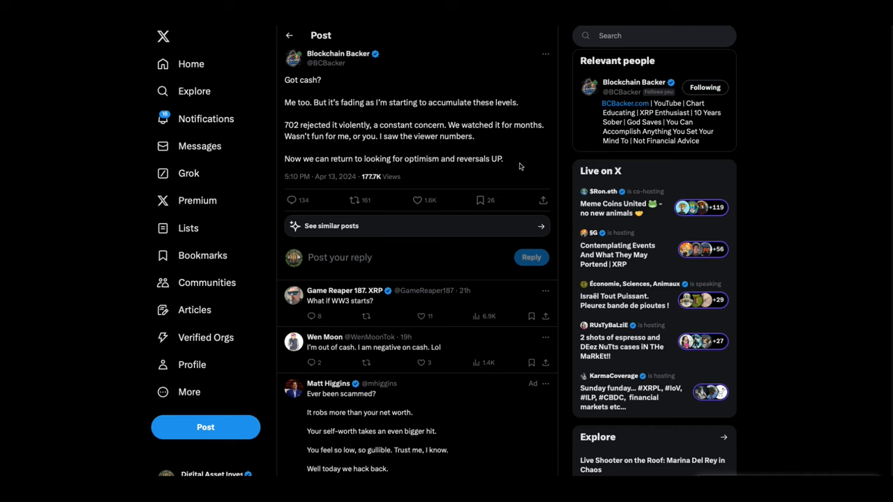
pyautogui.moveTo(521, 162)
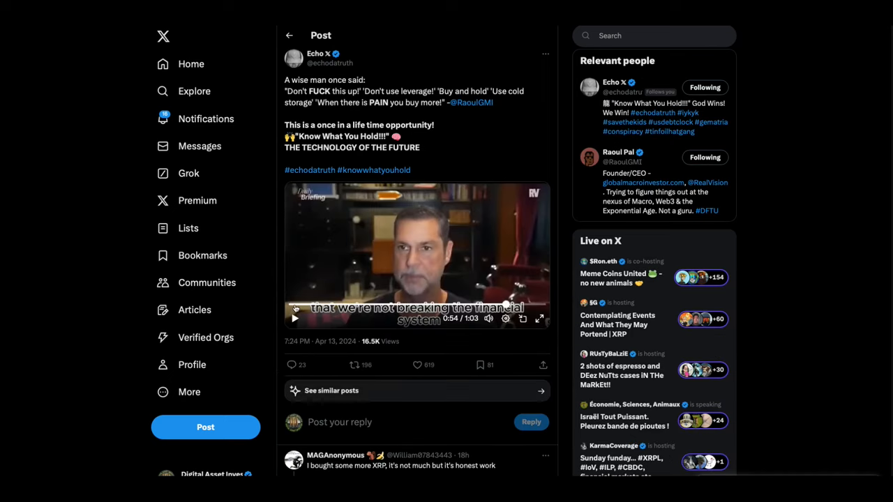
# Replay the Raoul Pal clip in the Echo X post from the start and stop it near its end.
pyautogui.click(296, 318)
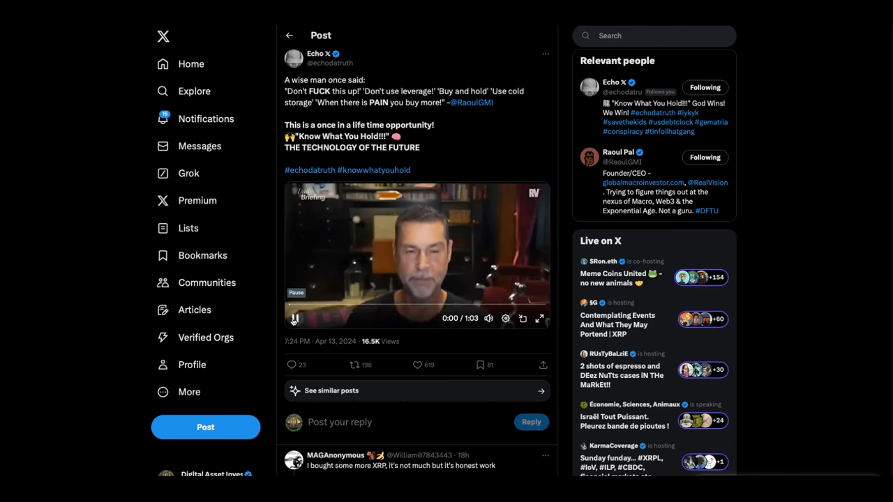
pyautogui.click(293, 318)
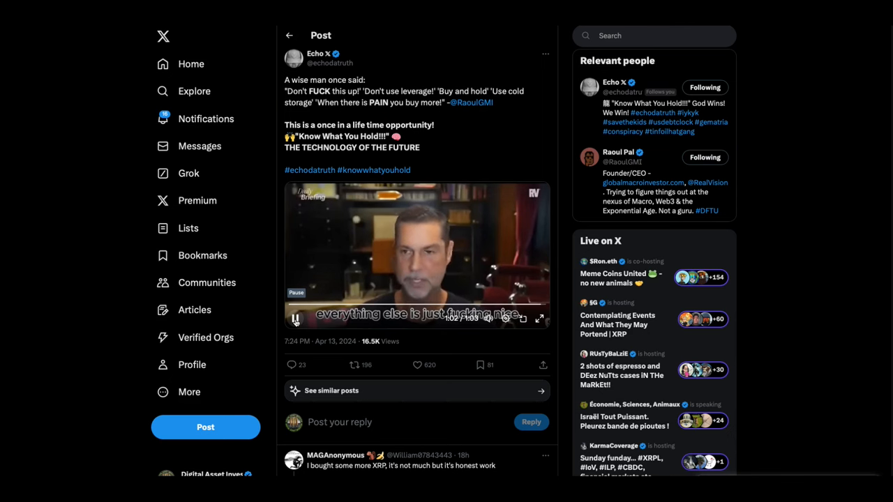
pyautogui.click(294, 318)
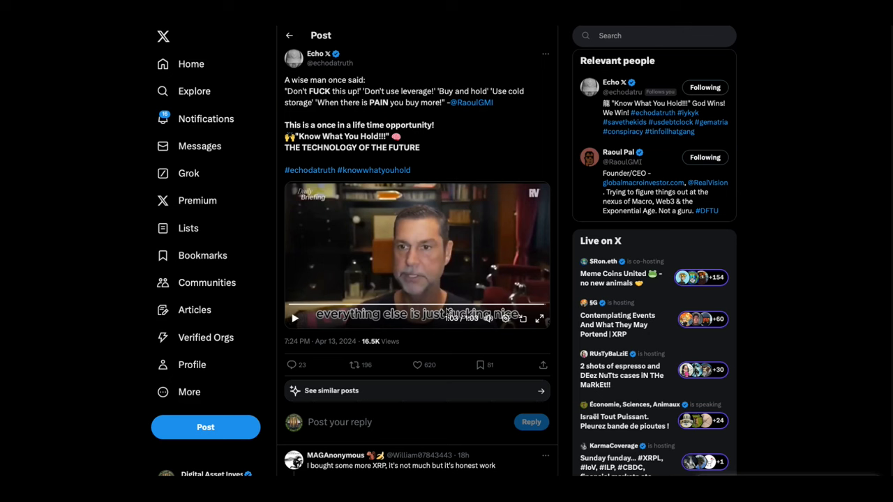
pyautogui.moveTo(444, 270)
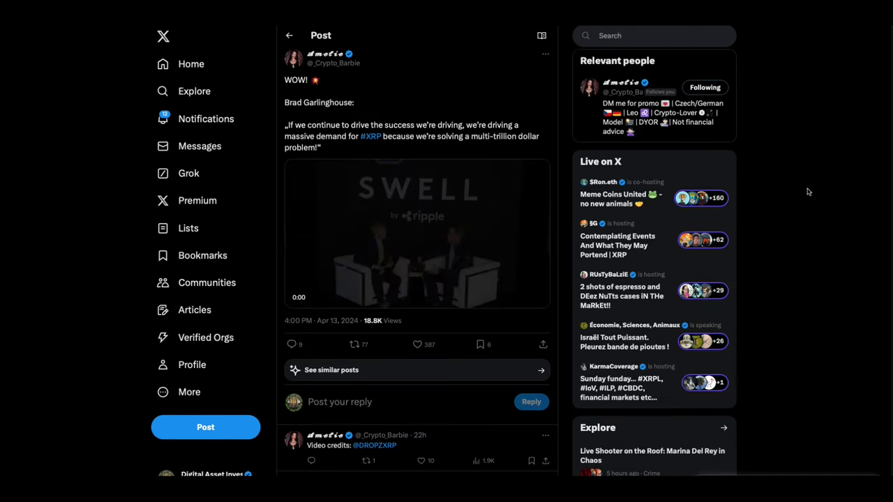
# Play the Brad Garlinghouse SWELL interview clip, seek back to an earlier point, replay and pause it.
pyautogui.click(416, 235)
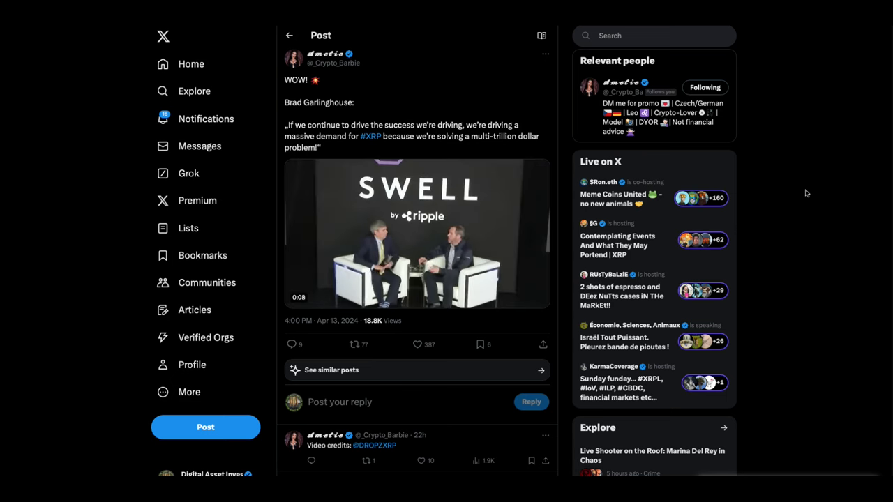
pyautogui.click(417, 234)
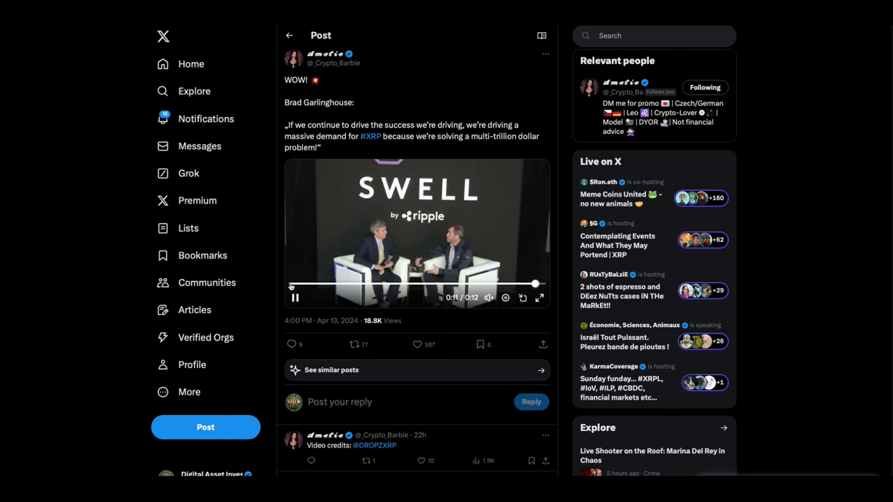
pyautogui.moveTo(536, 284); pyautogui.dragTo(313, 285)
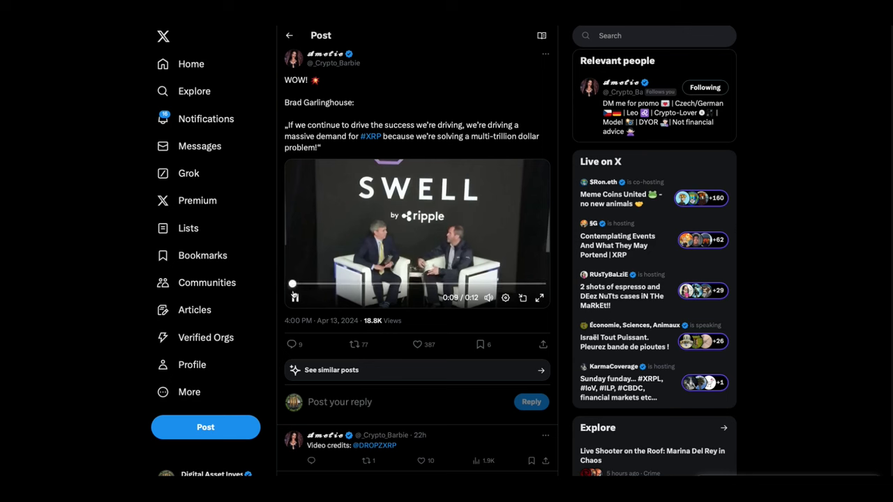
pyautogui.click(295, 297)
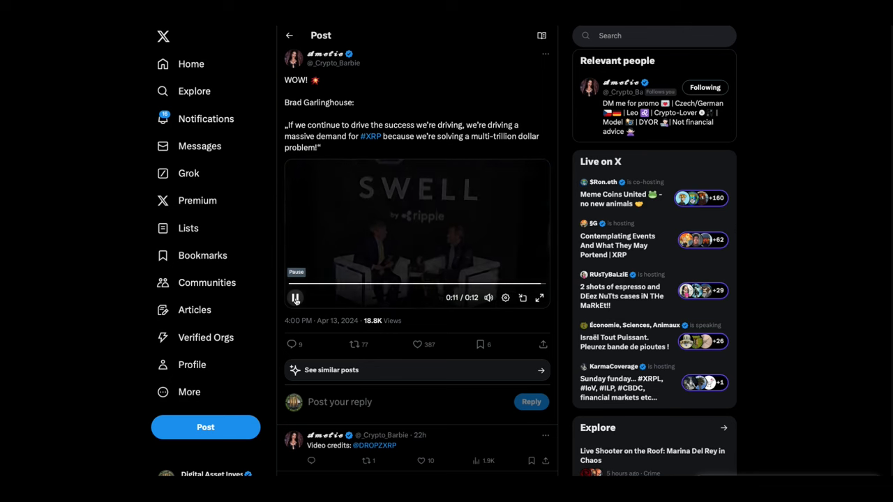
pyautogui.click(294, 297)
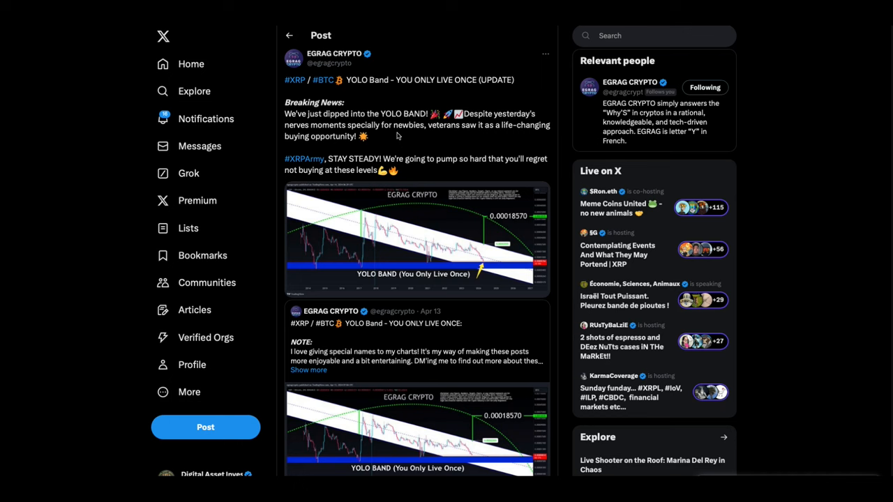
pyautogui.moveTo(447, 139)
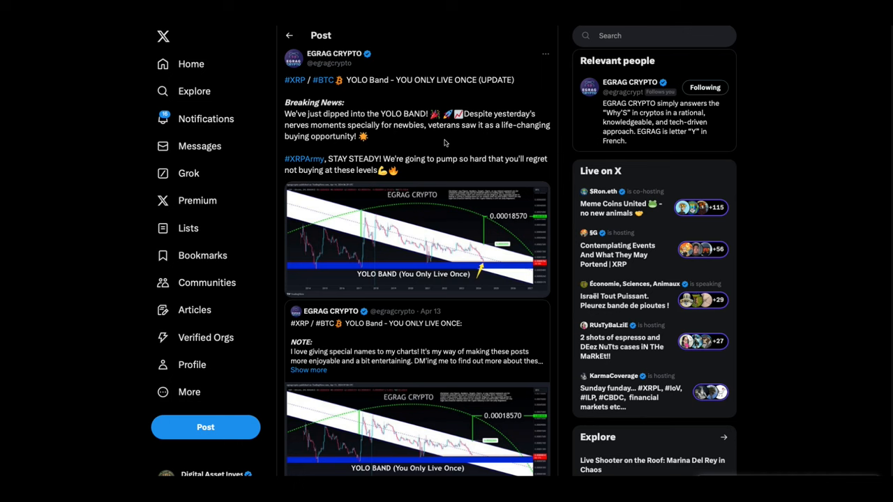
pyautogui.moveTo(499, 141)
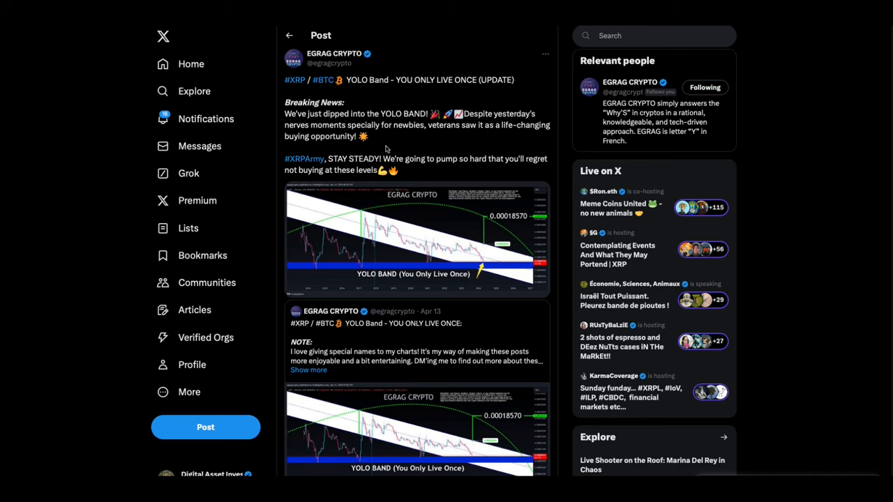
pyautogui.moveTo(468, 176)
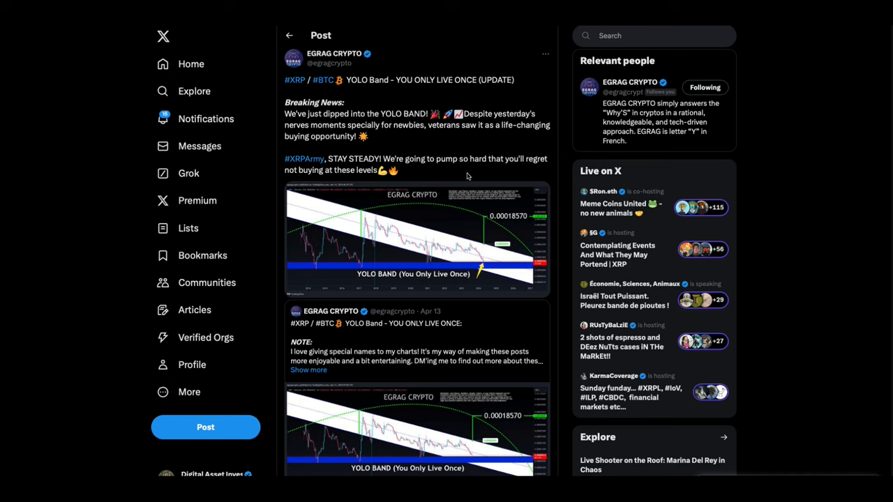
pyautogui.moveTo(533, 173)
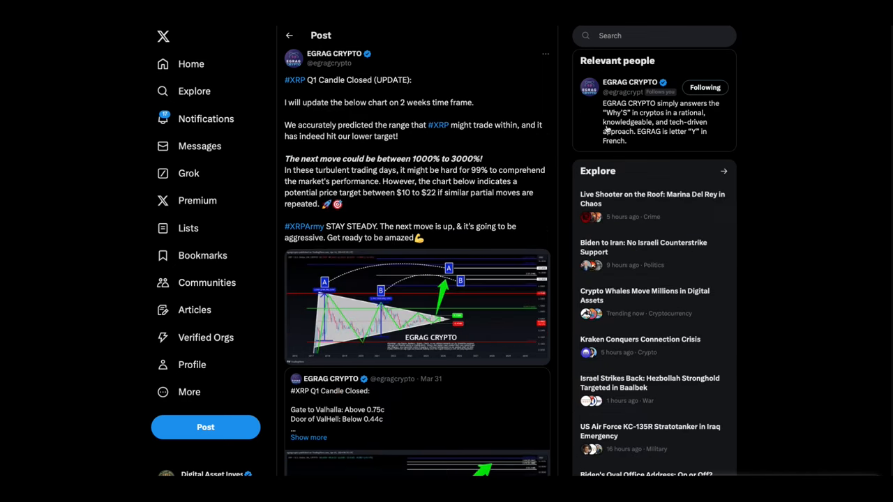
pyautogui.moveTo(569, 138)
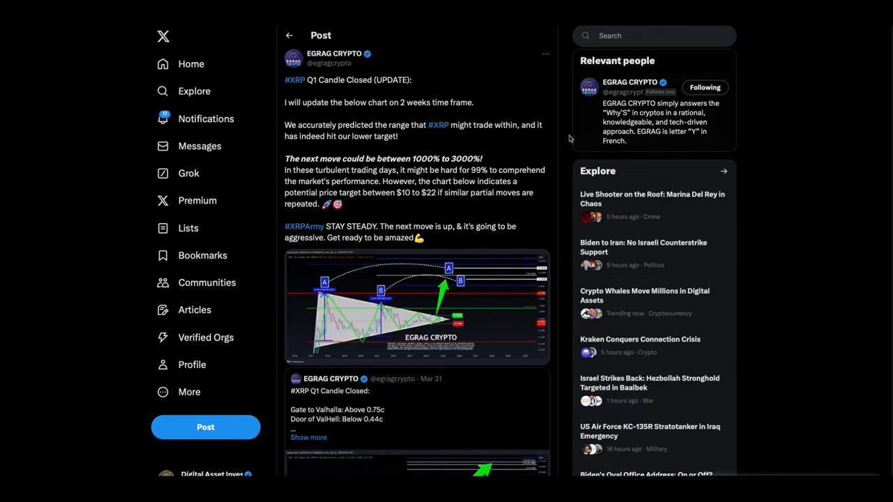
pyautogui.moveTo(416, 148)
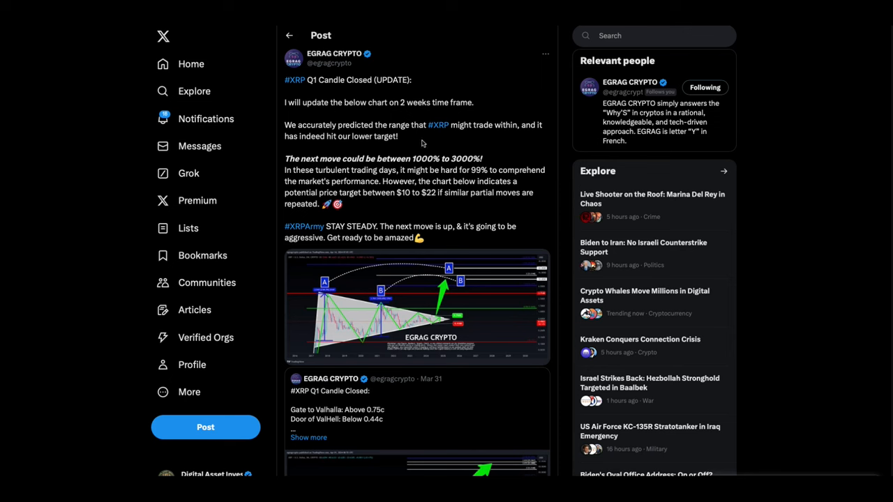
pyautogui.moveTo(469, 145)
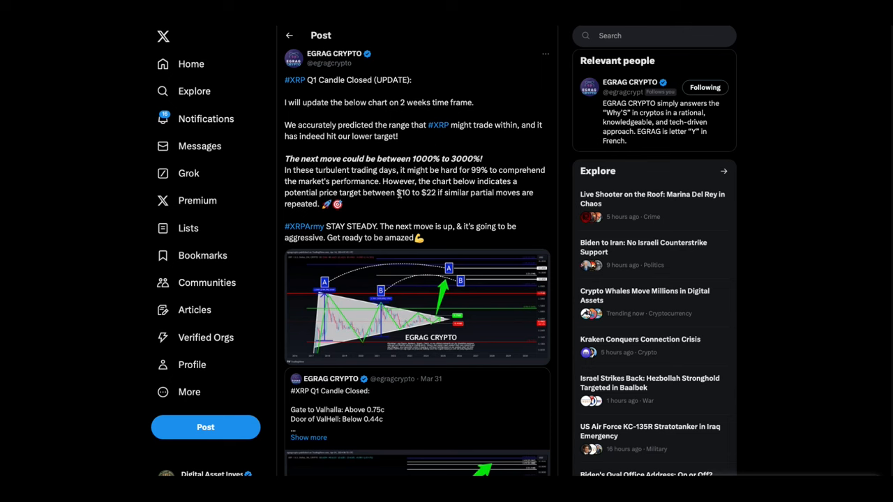
pyautogui.moveTo(496, 160)
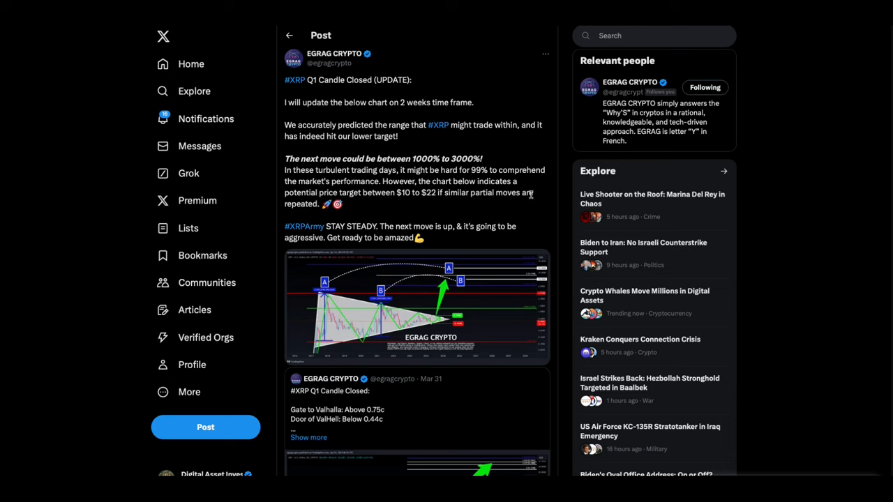
pyautogui.moveTo(421, 203)
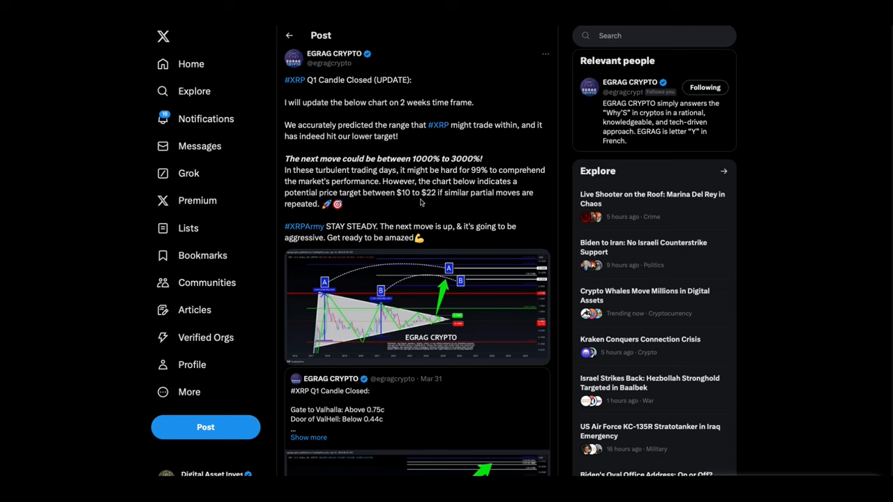
pyautogui.moveTo(499, 226)
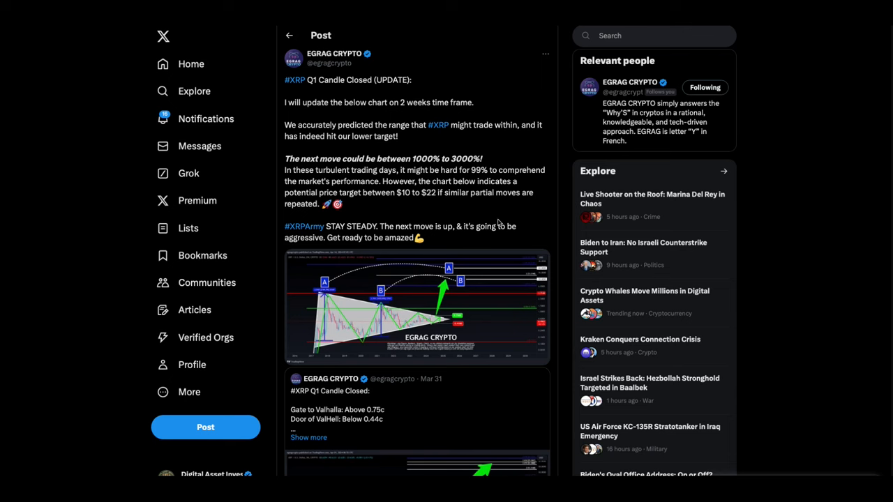
pyautogui.moveTo(421, 207)
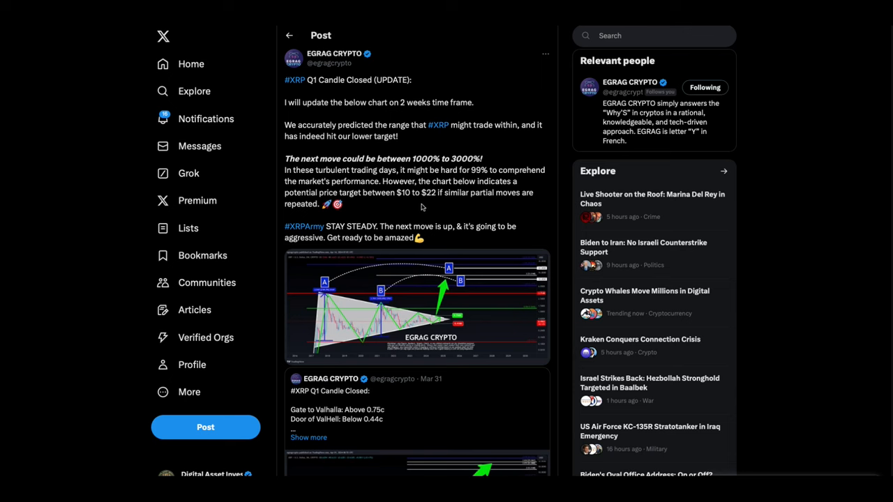
pyautogui.moveTo(759, 28)
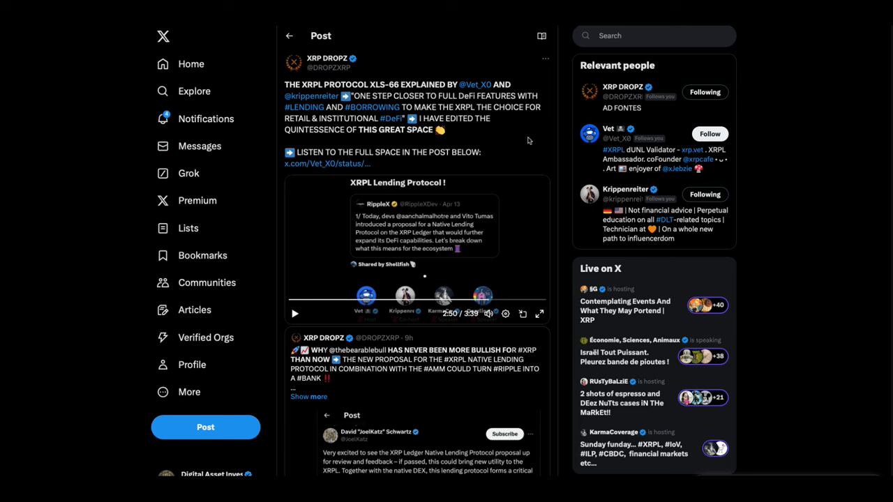
pyautogui.moveTo(496, 142)
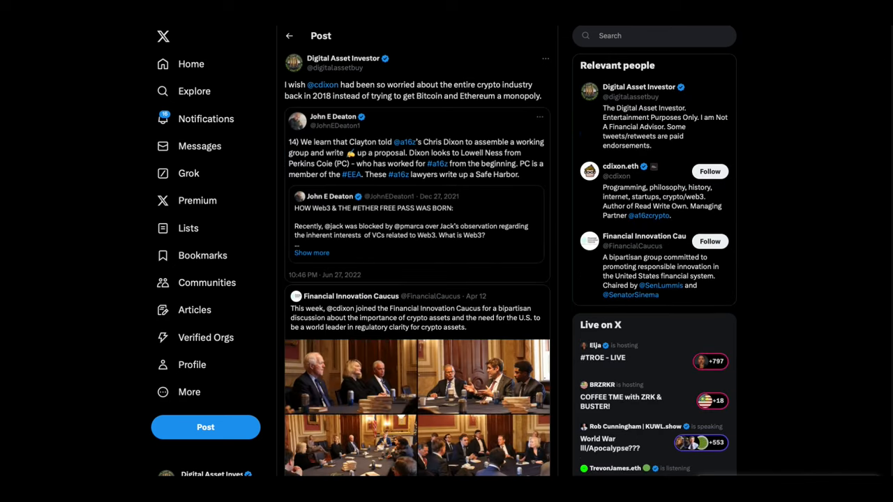
pyautogui.scroll(-3)
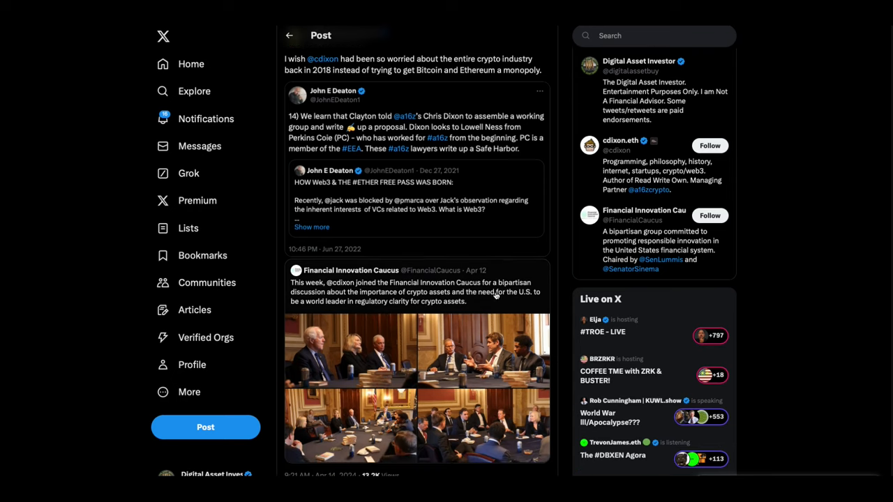
pyautogui.moveTo(841, 232)
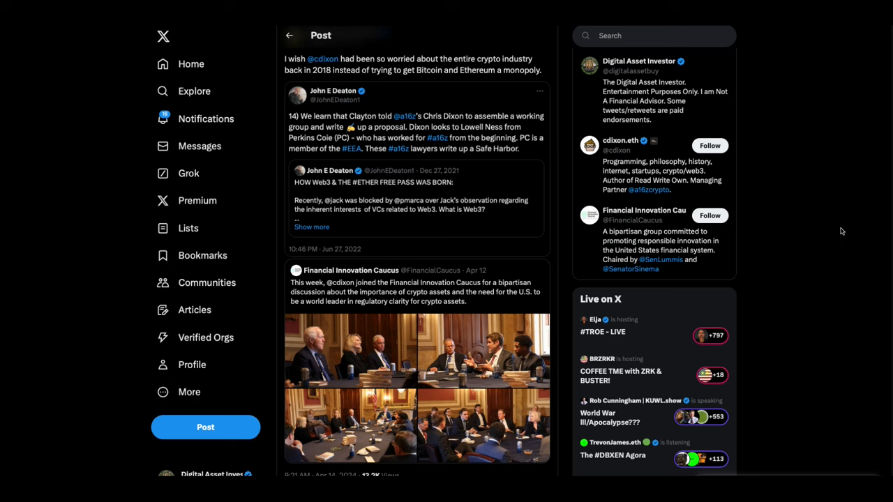
pyautogui.scroll(-3)
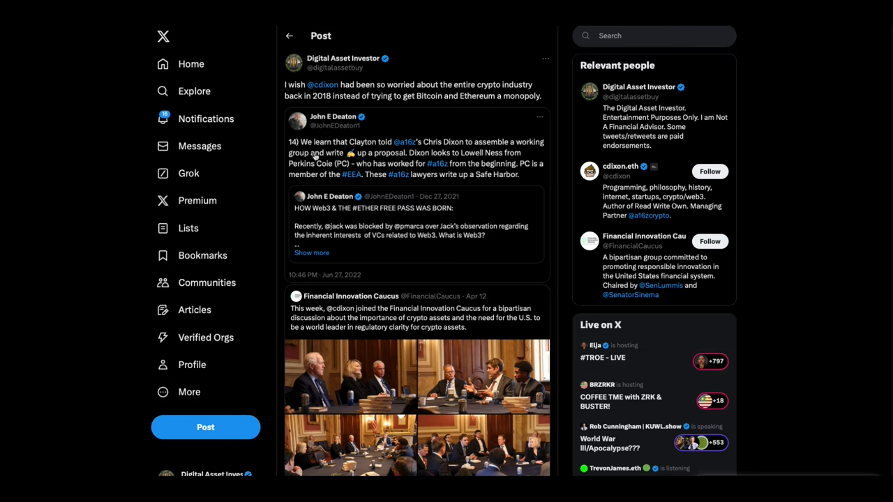
pyautogui.moveTo(312, 253)
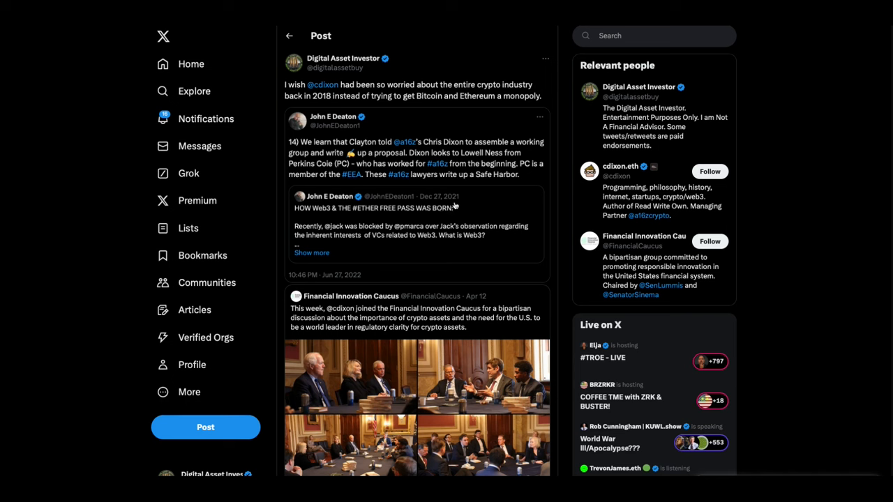
pyautogui.moveTo(514, 198)
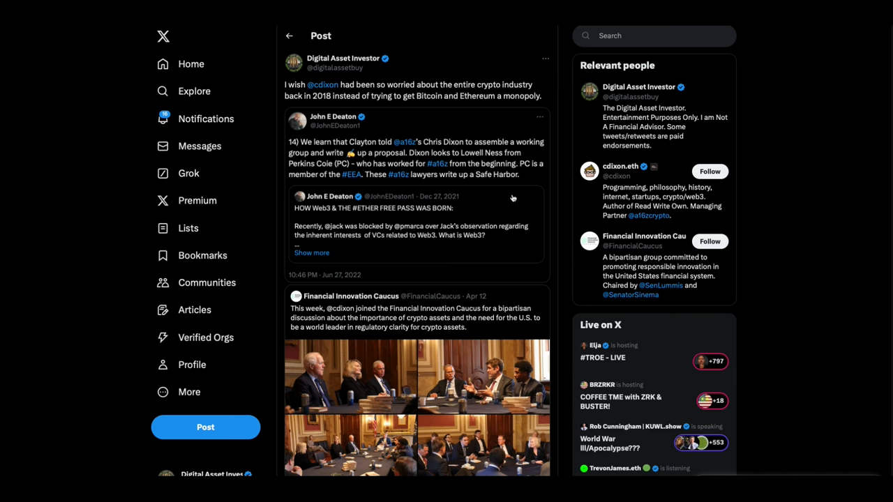
pyautogui.moveTo(500, 187)
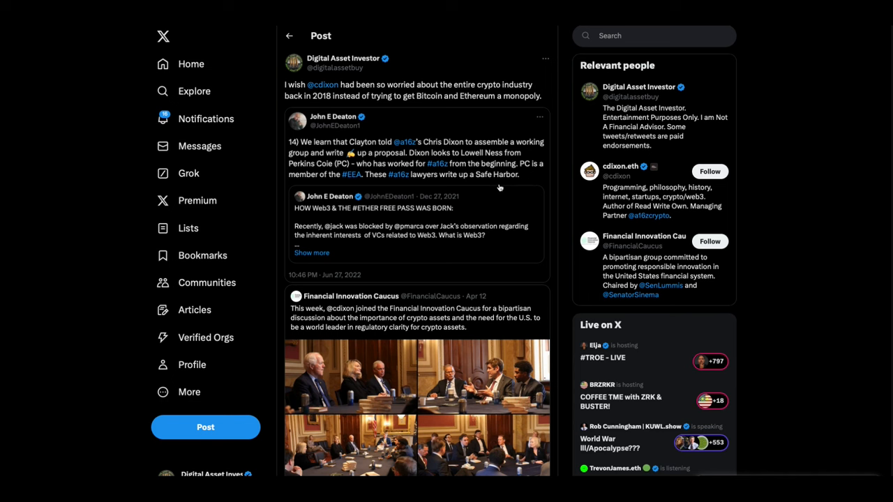
pyautogui.moveTo(513, 203)
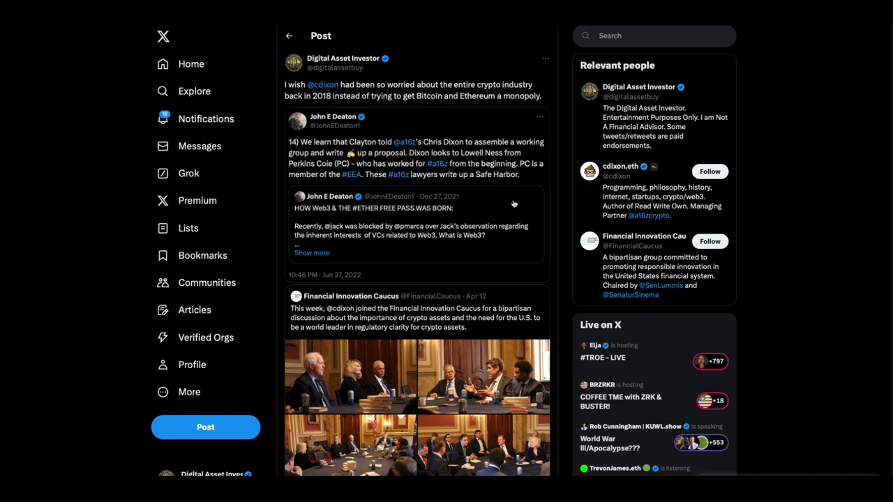
pyautogui.moveTo(533, 187)
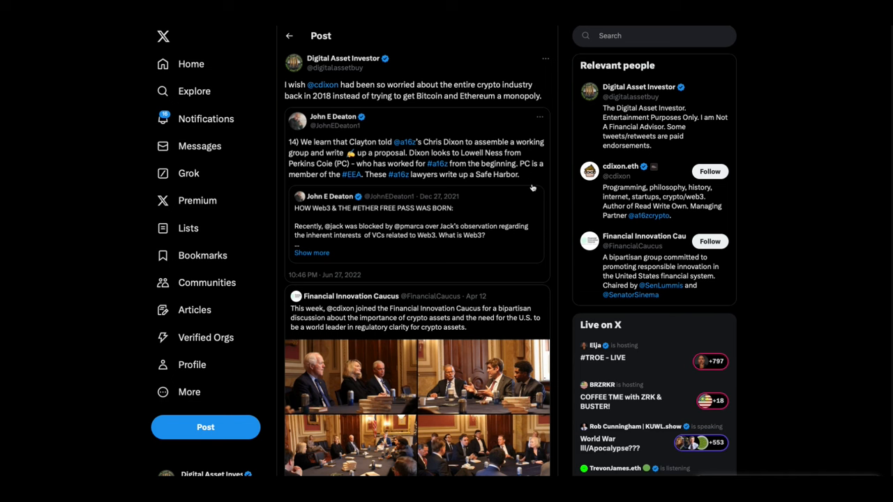
pyautogui.moveTo(546, 198)
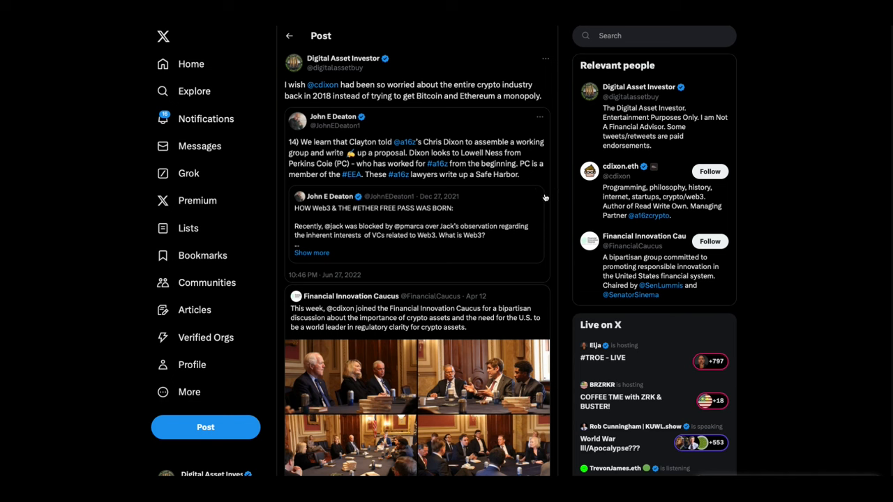
pyautogui.moveTo(480, 193)
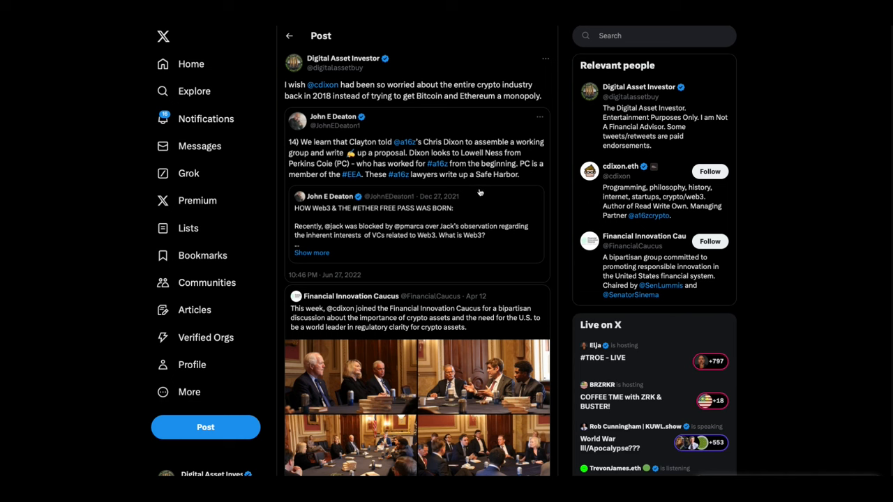
pyautogui.moveTo(516, 187)
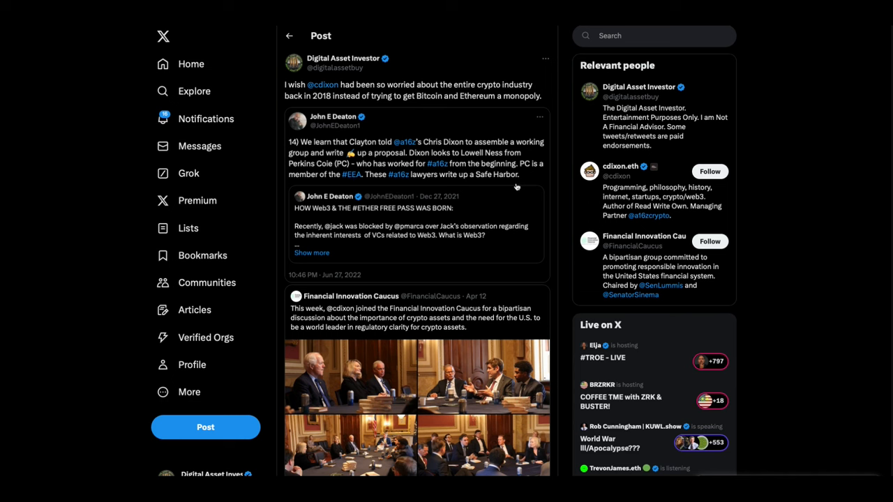
pyautogui.moveTo(409, 315)
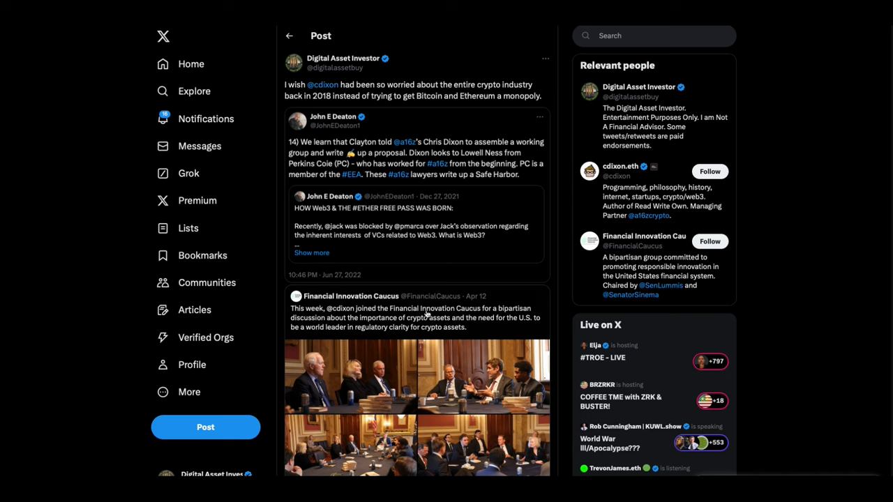
pyautogui.moveTo(497, 240)
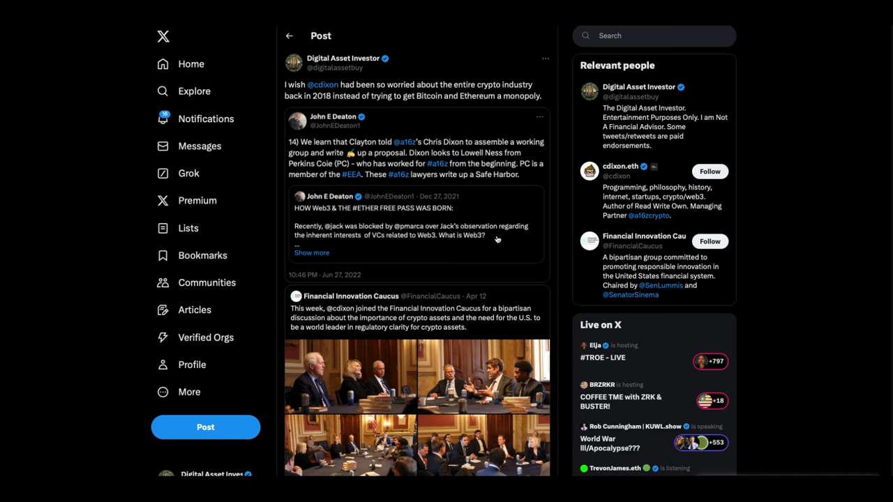
pyautogui.moveTo(555, 201)
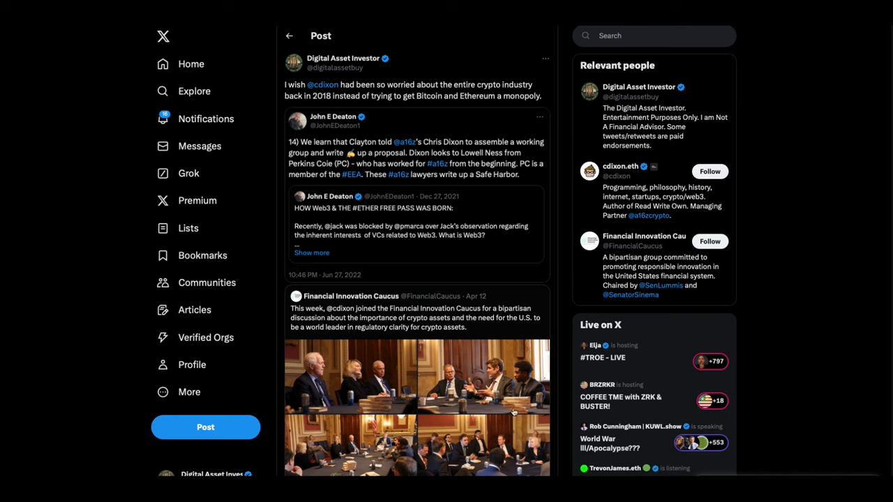
pyautogui.moveTo(445, 407)
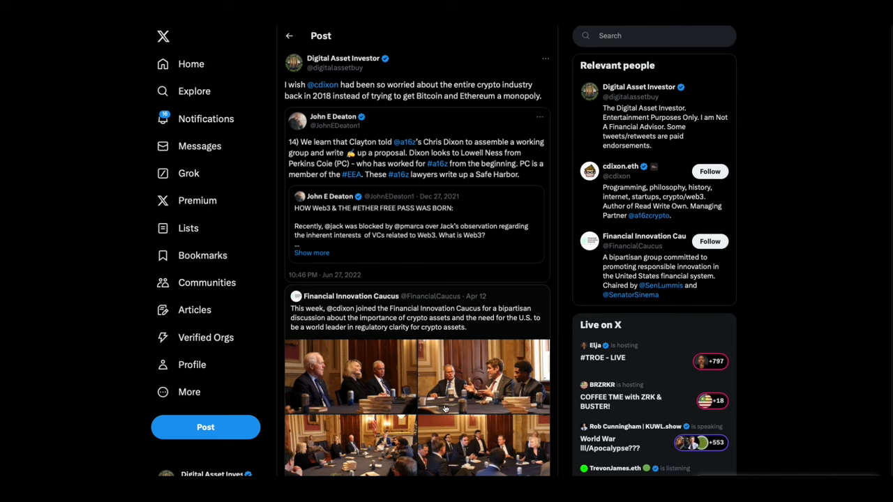
pyautogui.moveTo(446, 376)
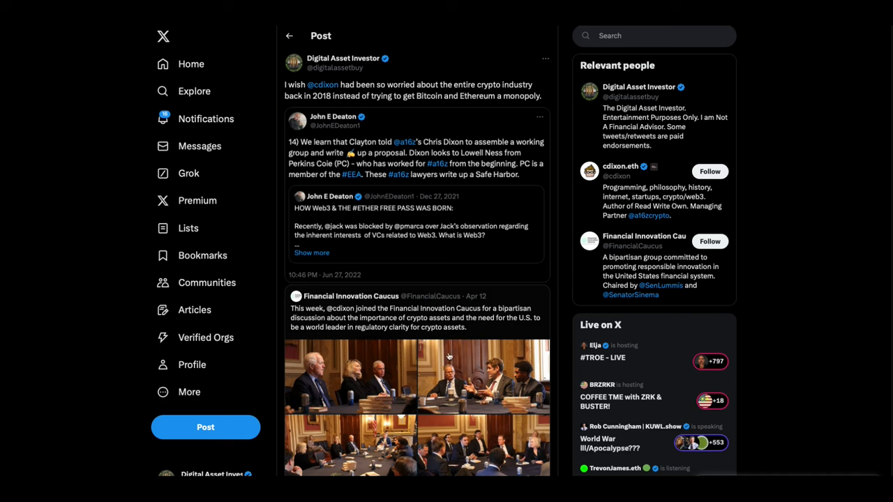
pyautogui.moveTo(398, 100)
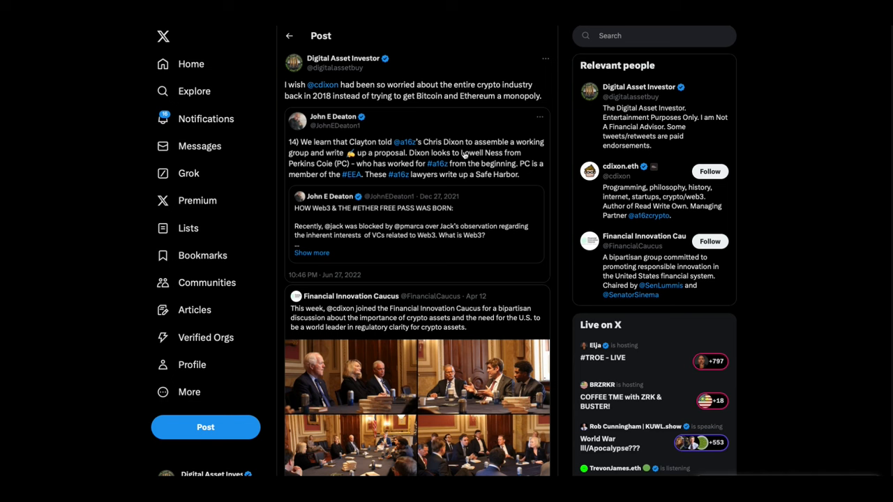
pyautogui.moveTo(463, 109)
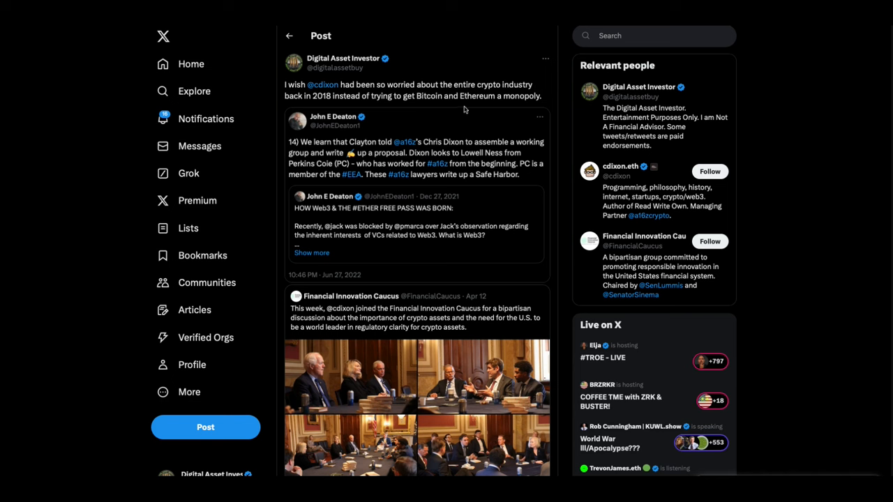
pyautogui.moveTo(494, 106)
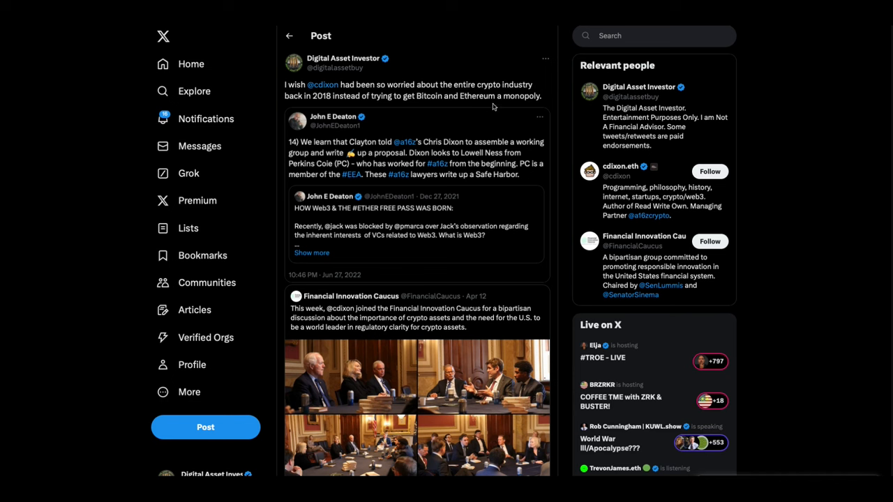
pyautogui.moveTo(844, 230)
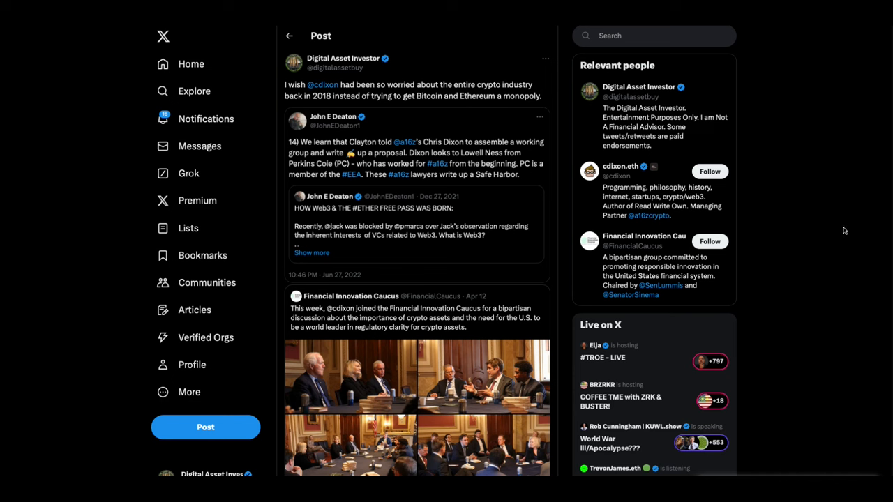
pyautogui.moveTo(825, 297)
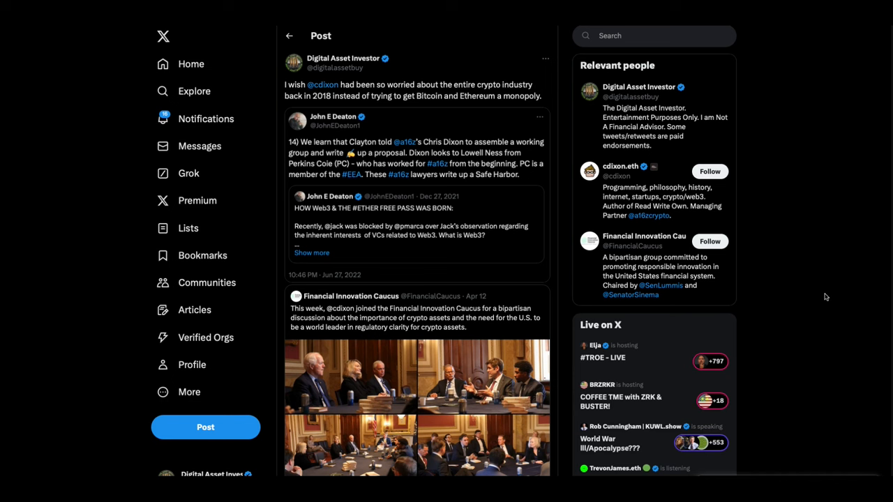
pyautogui.moveTo(555, 207)
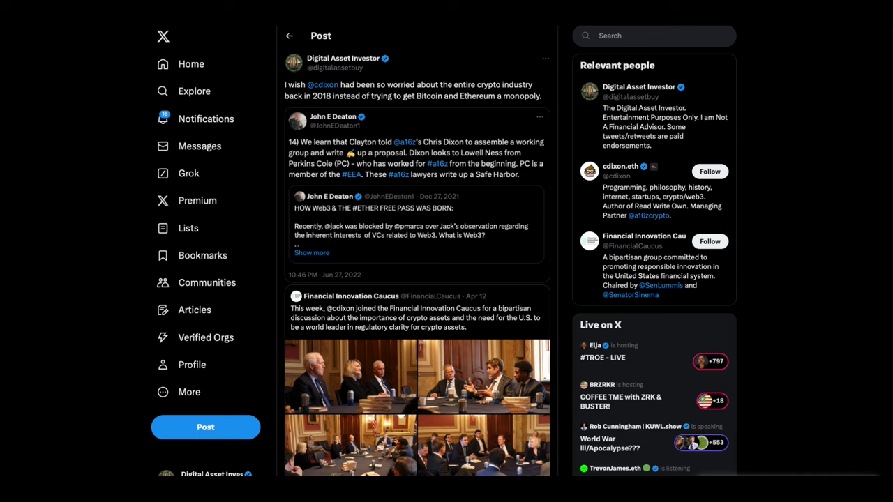
pyautogui.moveTo(822, 52)
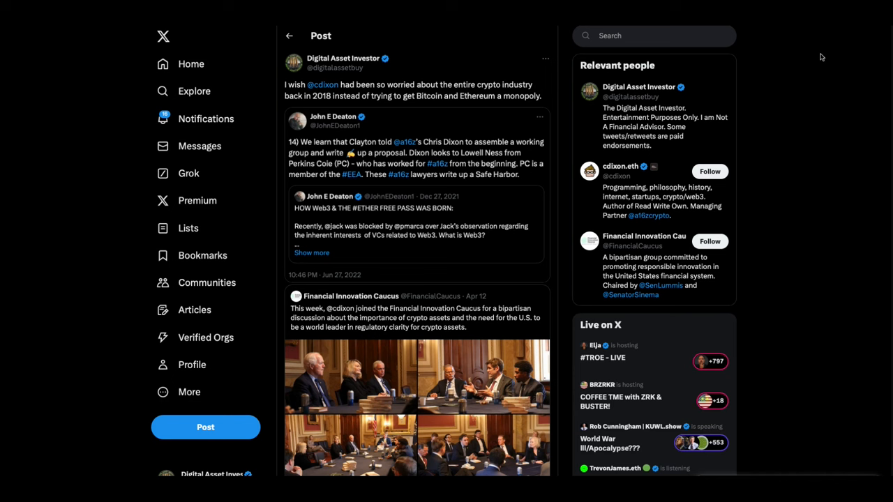
pyautogui.moveTo(834, 103)
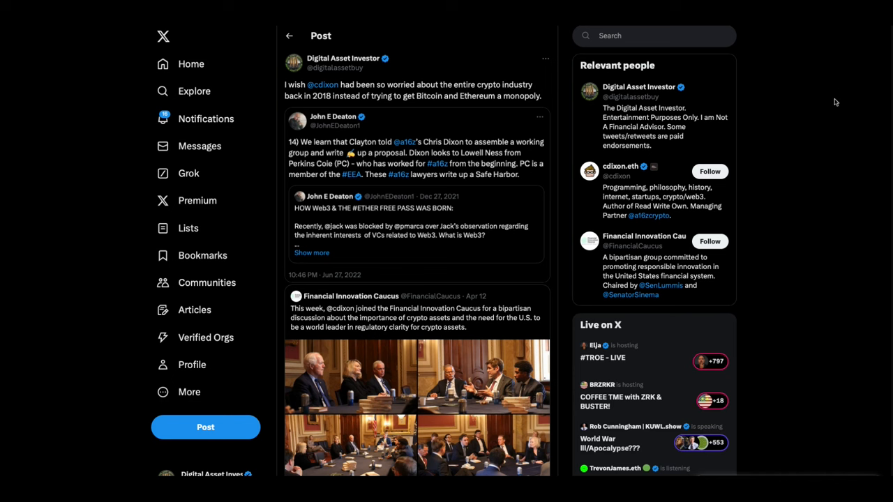
pyautogui.moveTo(862, 50)
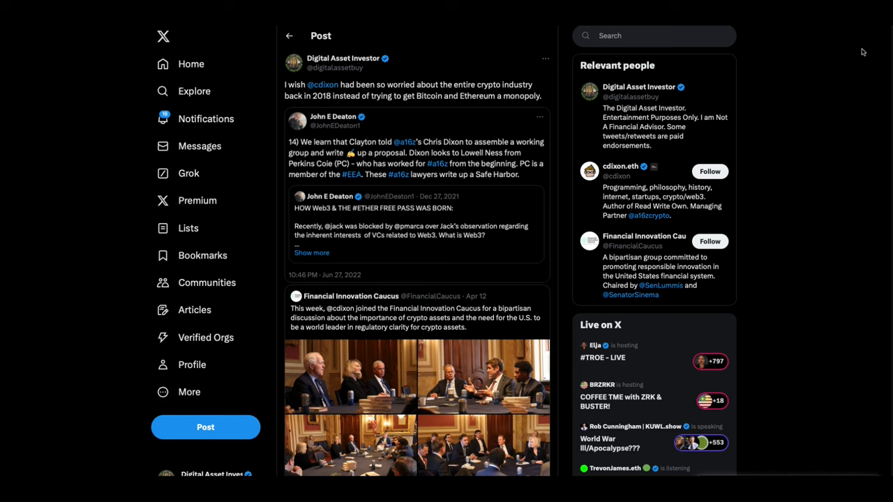
pyautogui.moveTo(864, 56)
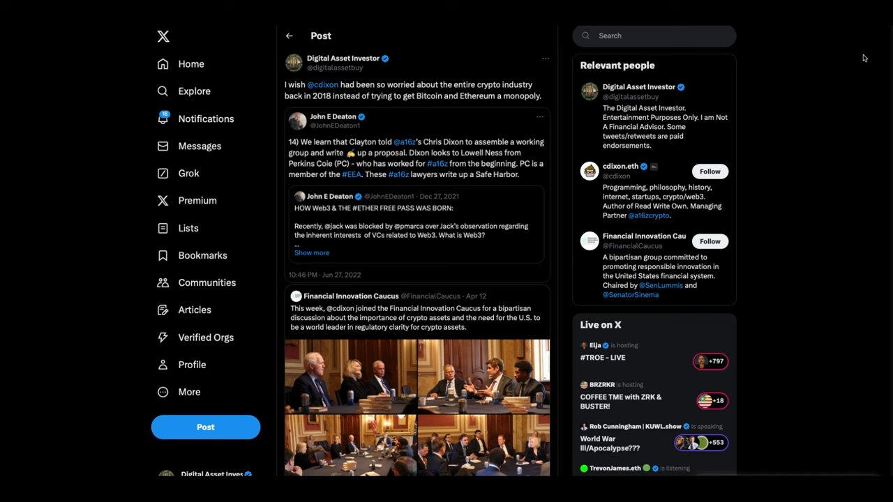
pyautogui.moveTo(828, 162)
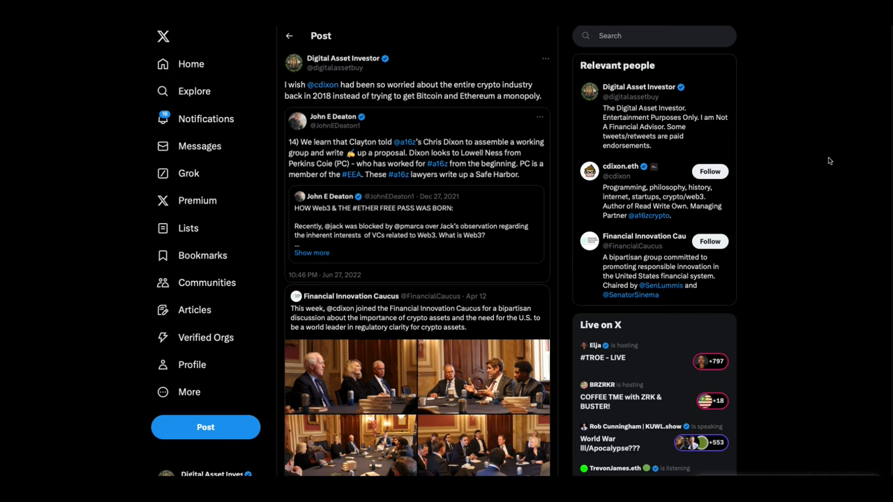